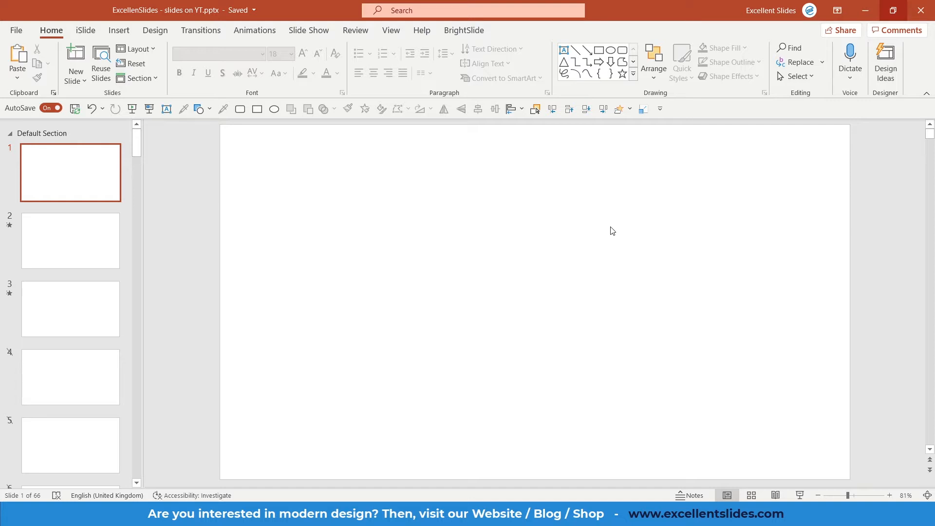
mouse_move(466, 315)
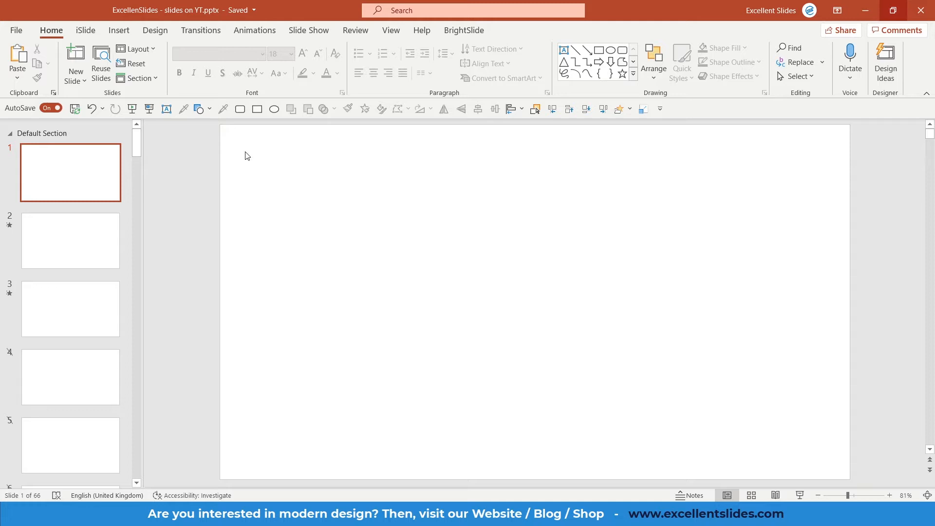
Show the Insert ribbon commands for the blank first slide.
click(118, 30)
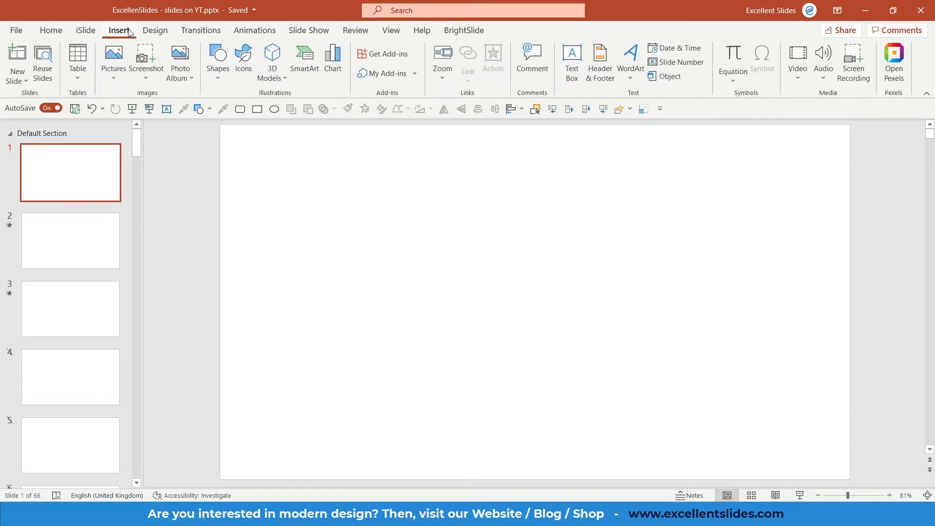
Draw a solid blue rectangle shape and move it toward the slide centre.
click(217, 60)
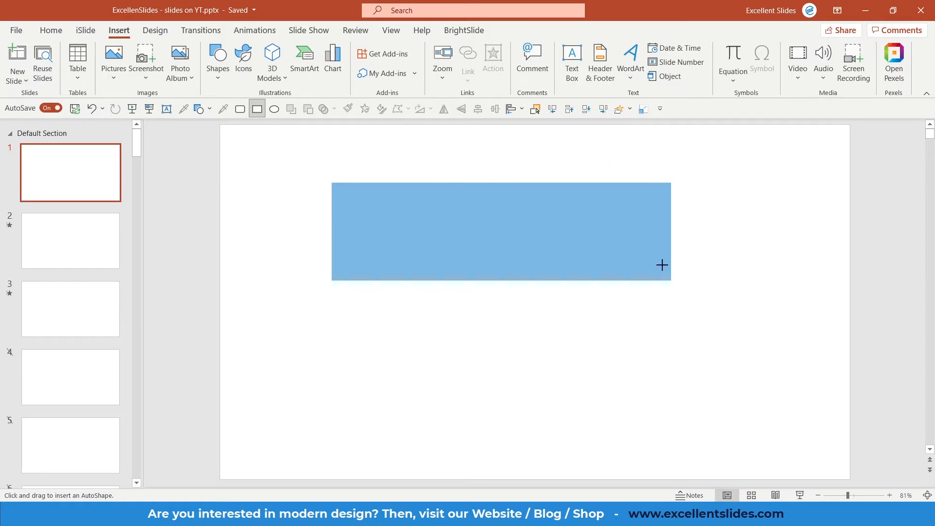
drag(662, 265, 542, 335)
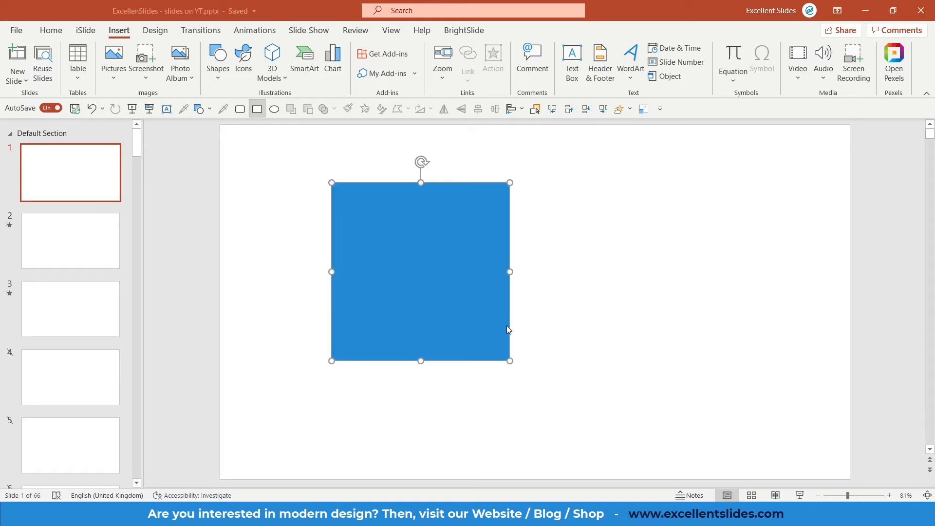
drag(420, 272, 456, 291)
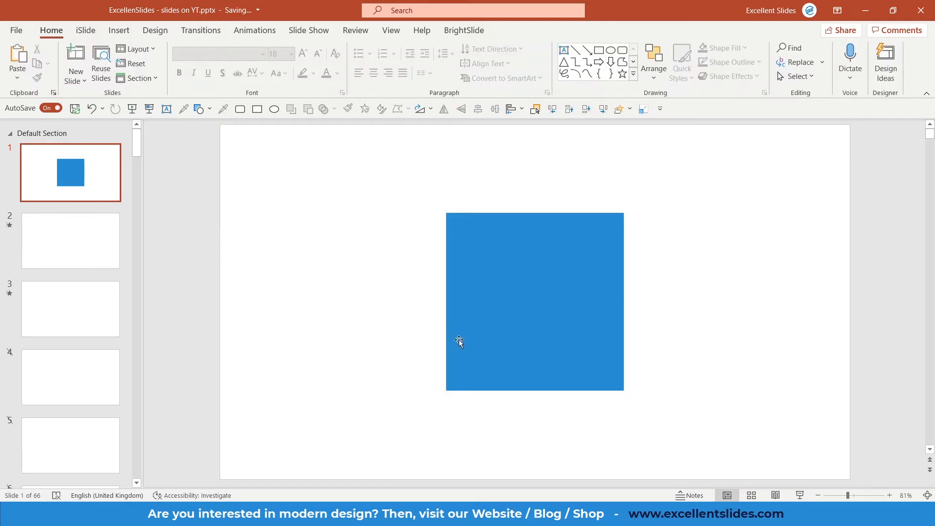
Select the blue square and enter Edit Points mode to expose its corners.
click(459, 342)
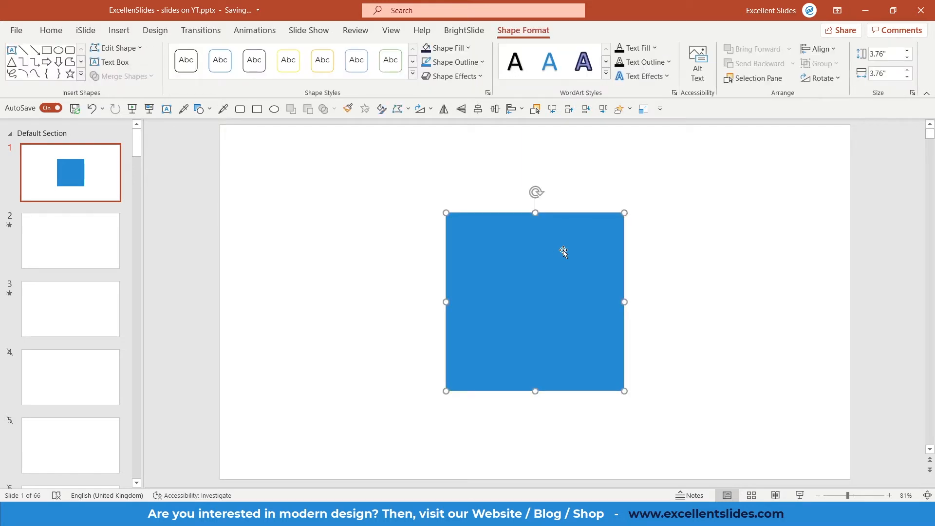
mouse_move(568, 249)
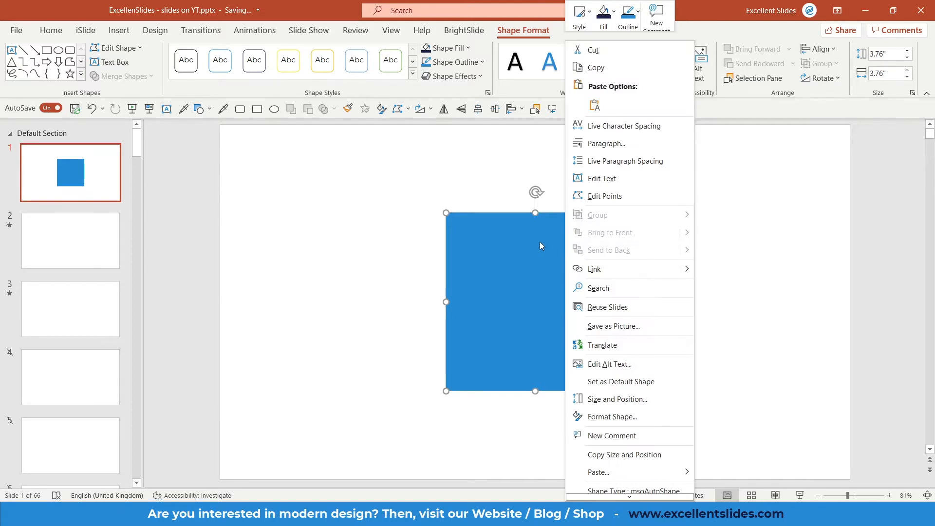
mouse_move(605, 195)
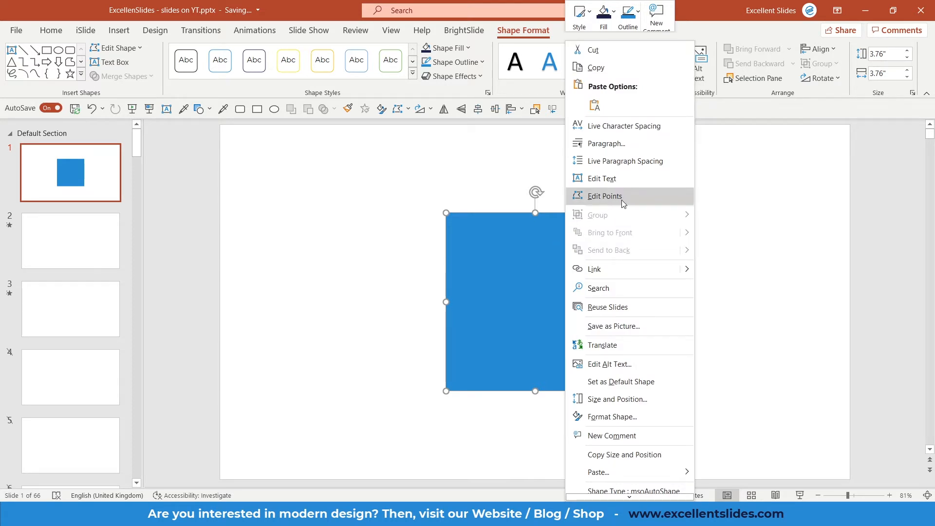
click(586, 203)
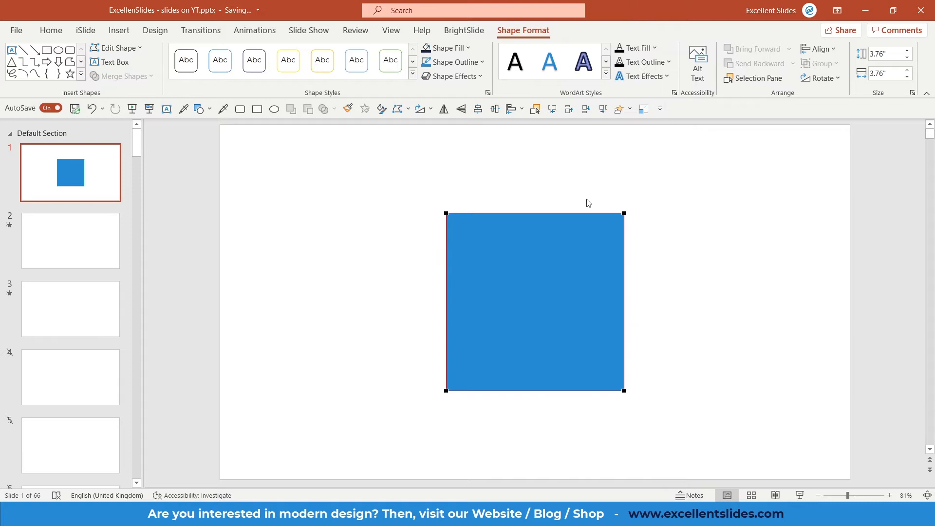
mouse_move(630, 220)
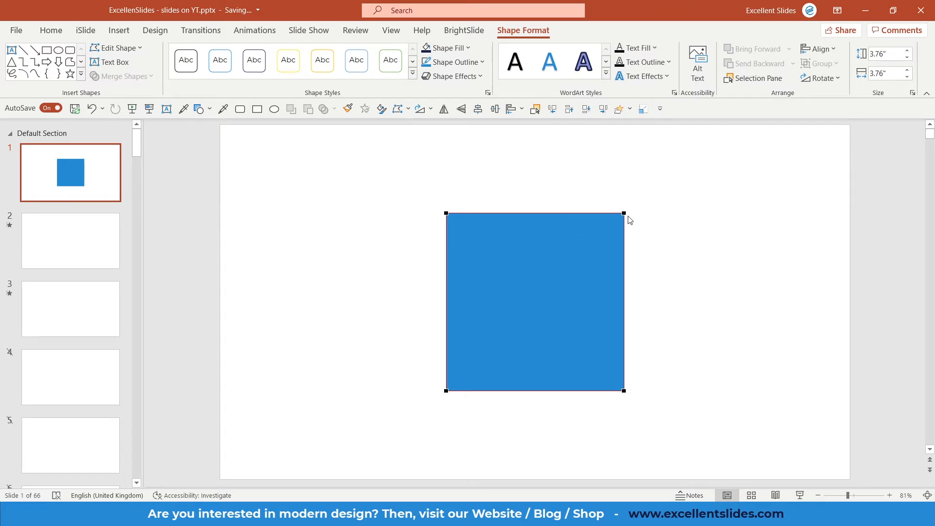
mouse_move(579, 332)
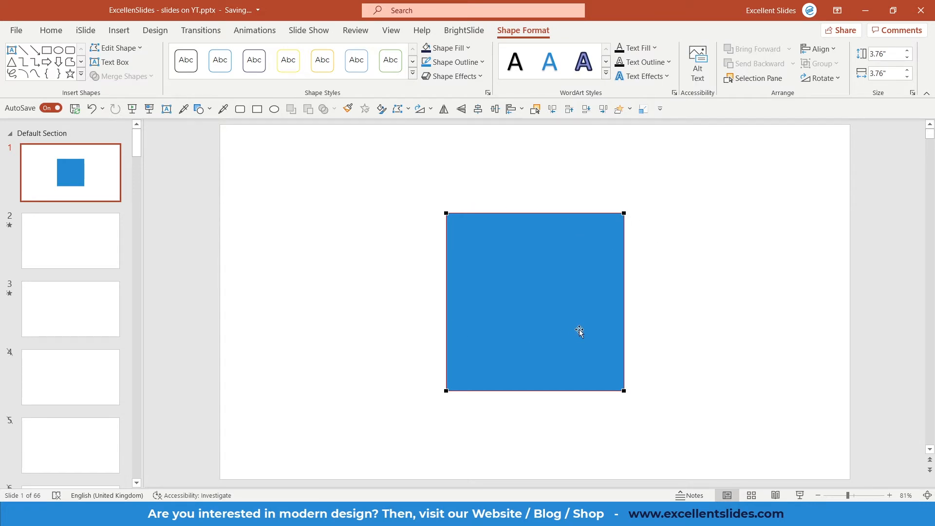
mouse_move(624, 212)
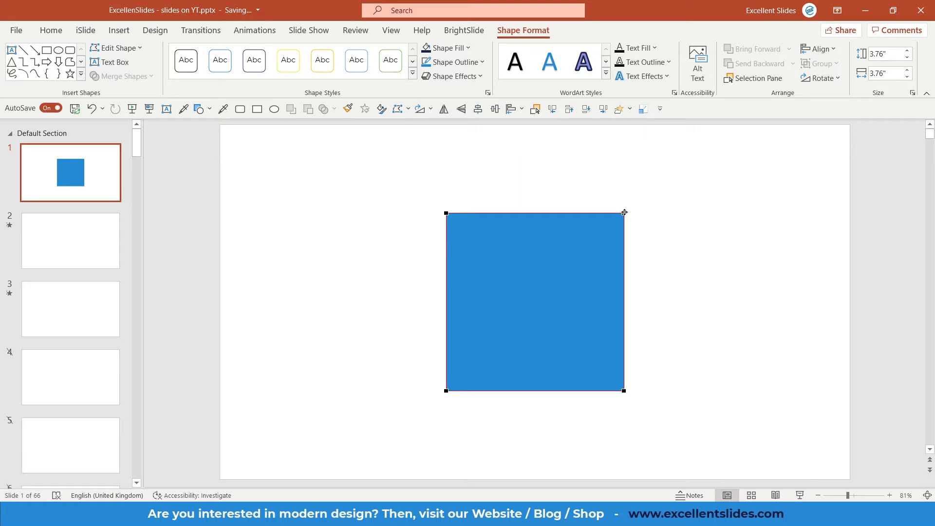
mouse_move(521, 247)
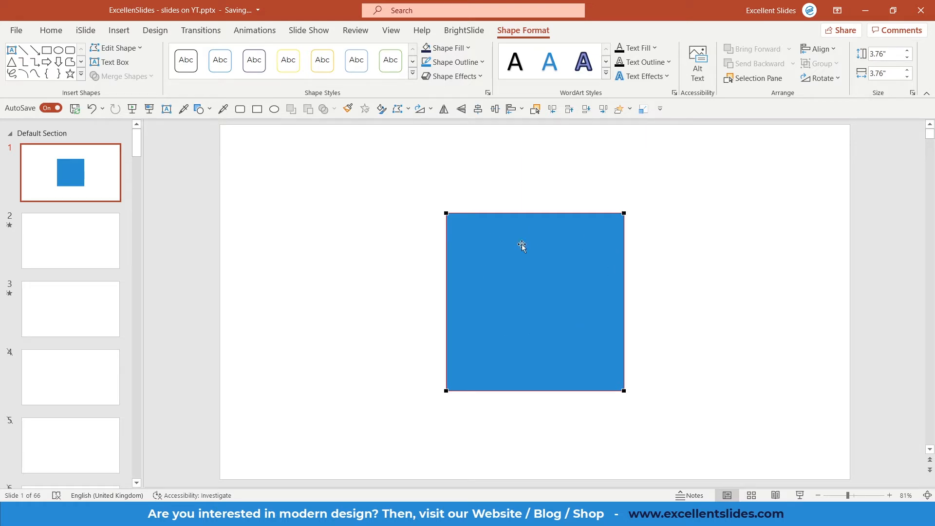
mouse_move(624, 211)
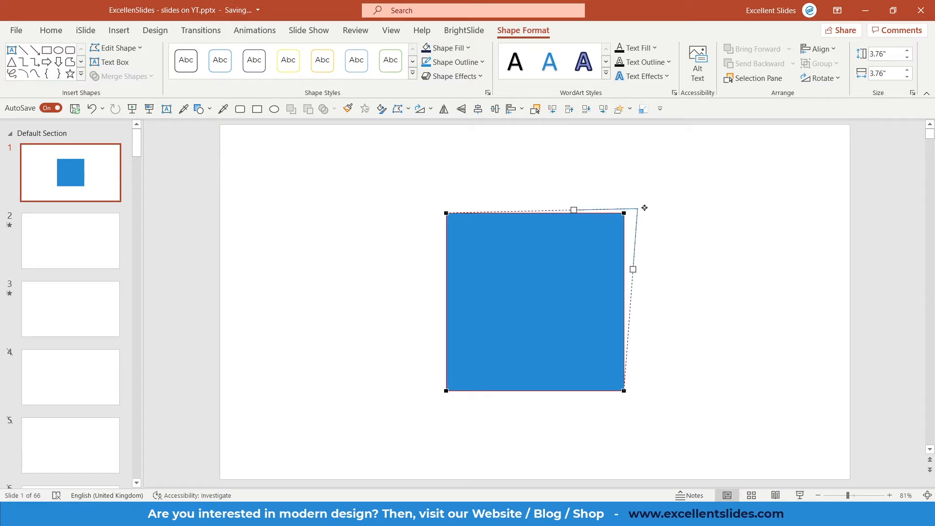
Stretch the top-right corner out and back, then pull it up into a curve.
drag(623, 213, 784, 200)
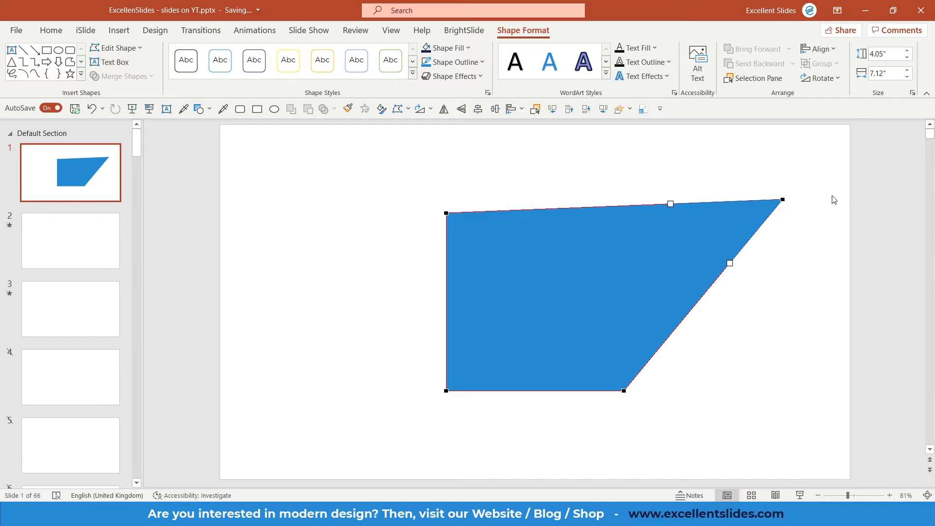
drag(783, 200, 624, 213)
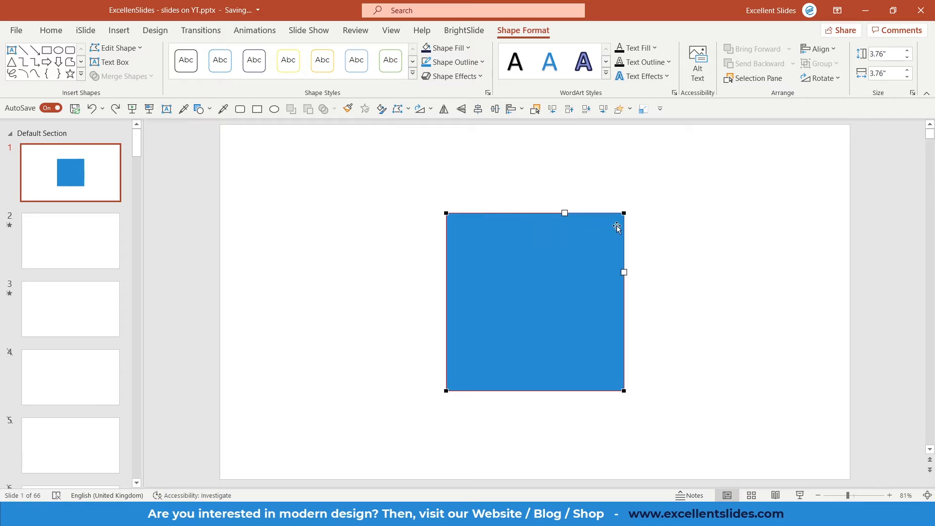
mouse_move(582, 238)
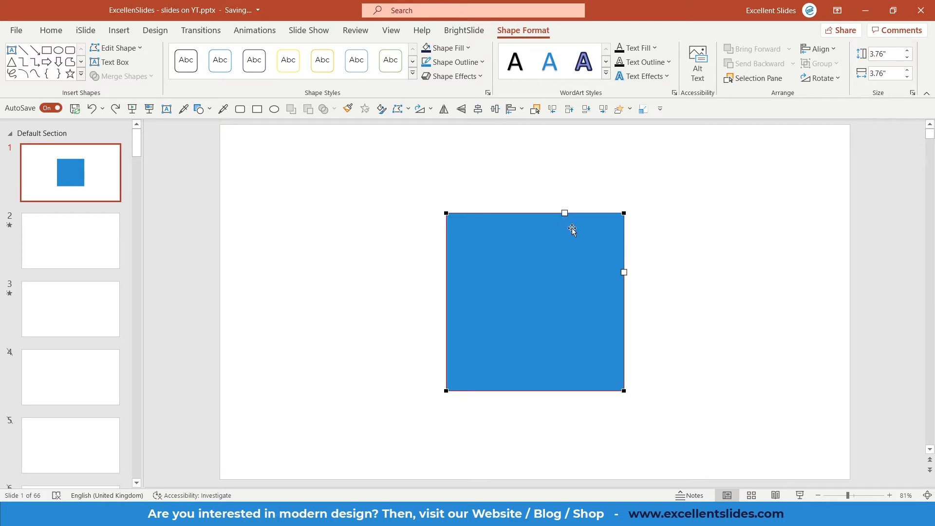
mouse_move(569, 225)
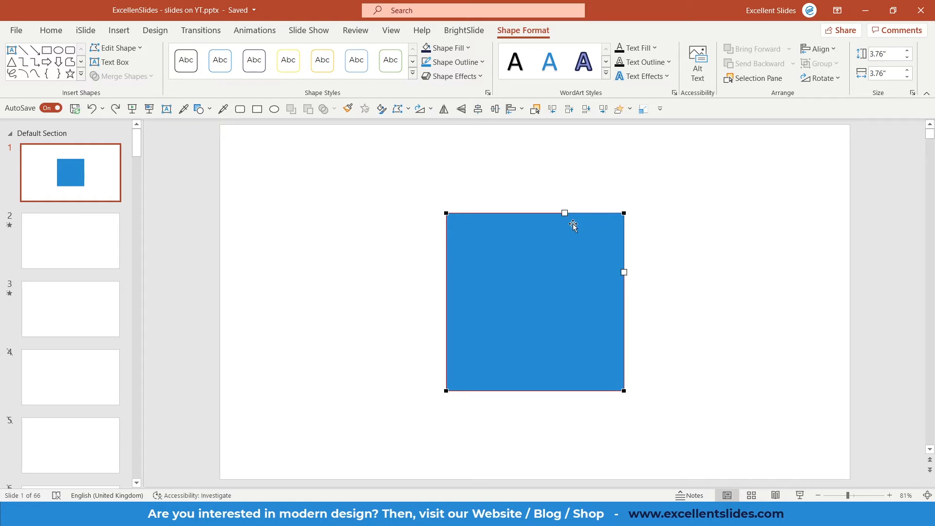
drag(564, 213, 547, 182)
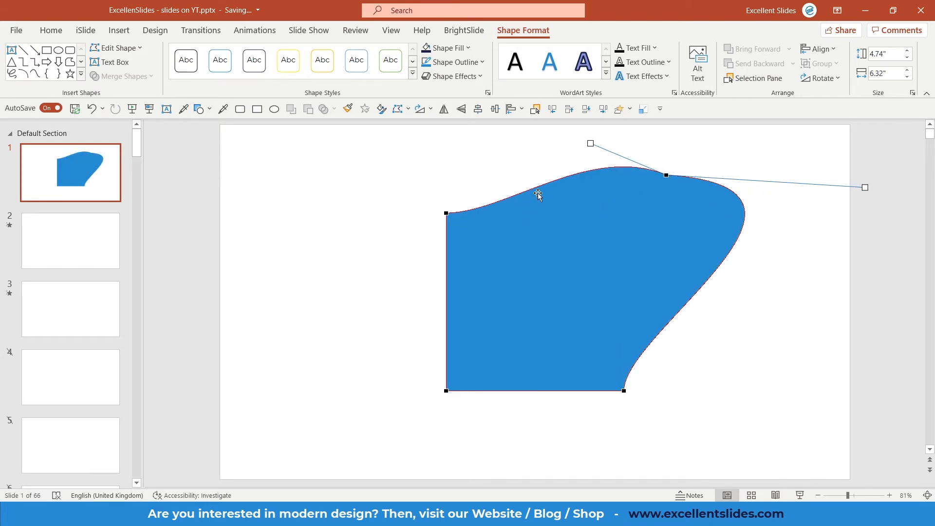
mouse_move(445, 300)
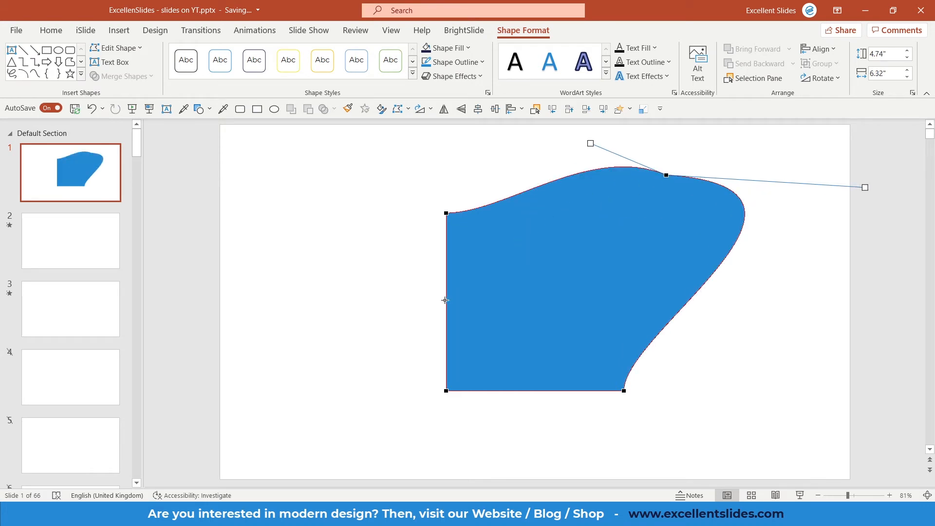
mouse_move(450, 239)
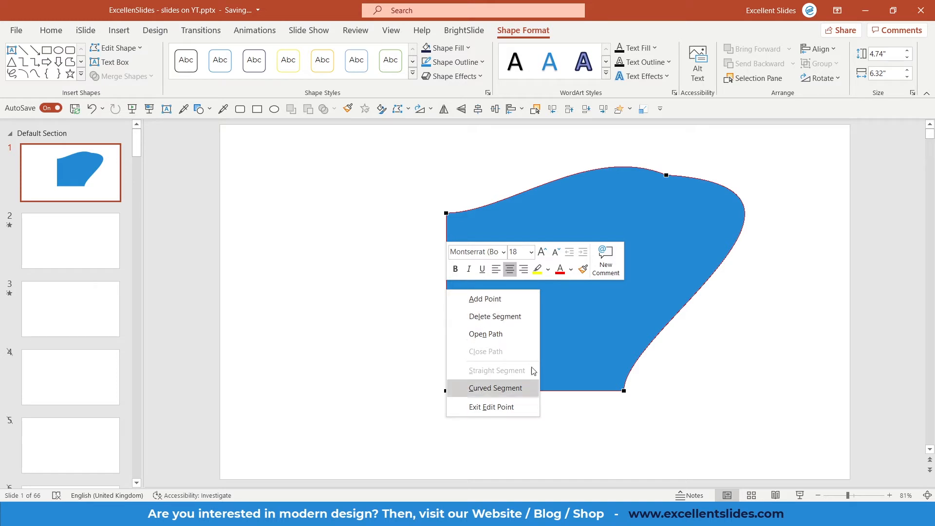
mouse_move(505, 299)
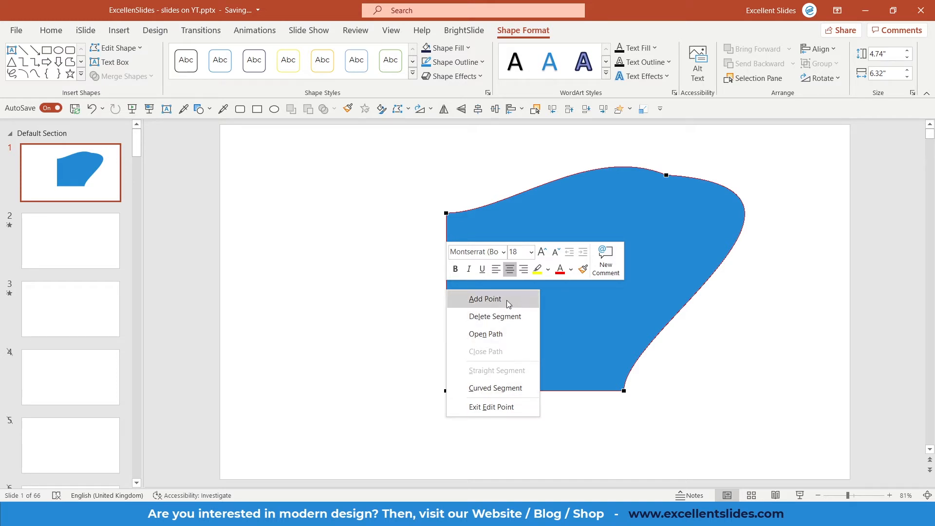
Add a left-edge point, pull it outward, and bend the lower-left edge inward.
click(485, 299)
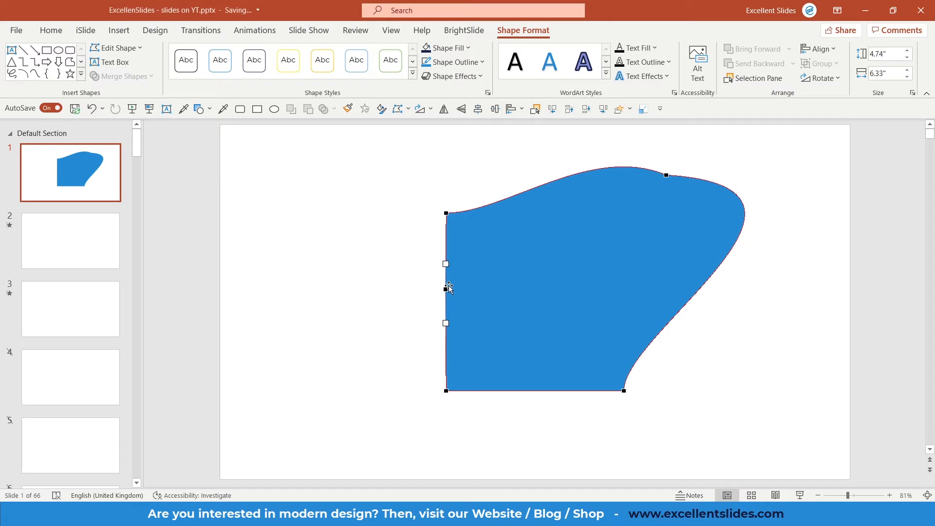
mouse_move(470, 291)
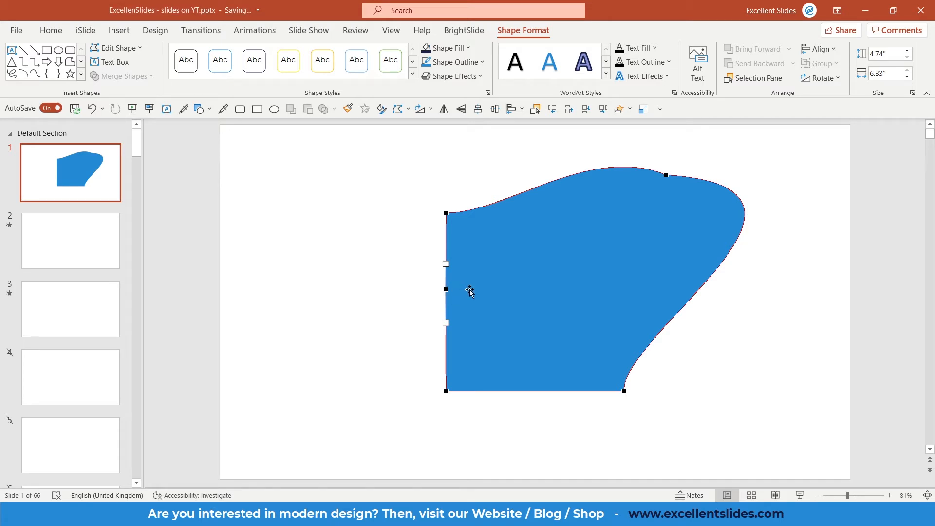
mouse_move(445, 288)
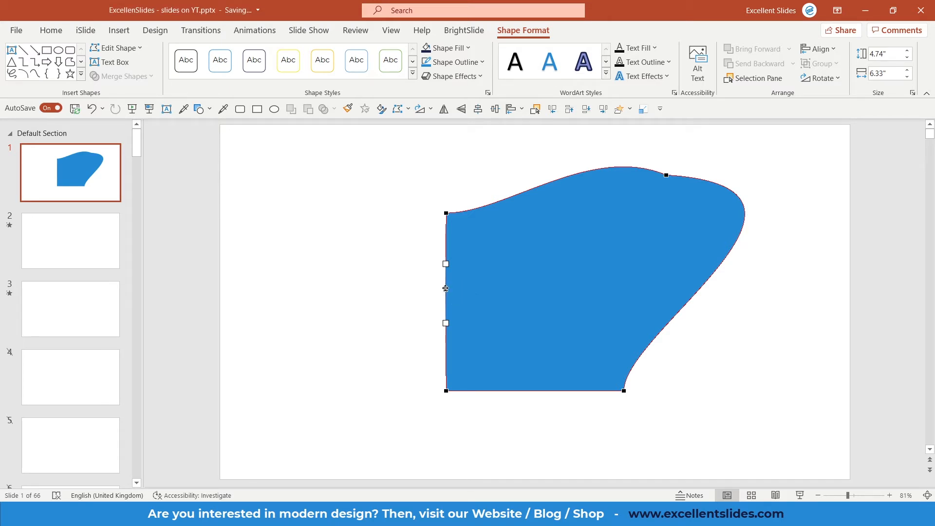
drag(445, 264, 338, 254)
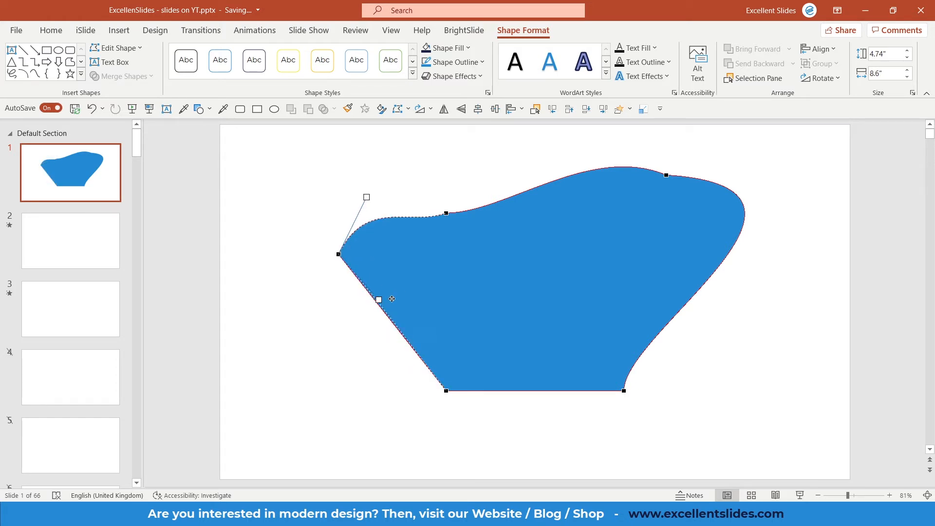
drag(378, 299, 434, 286)
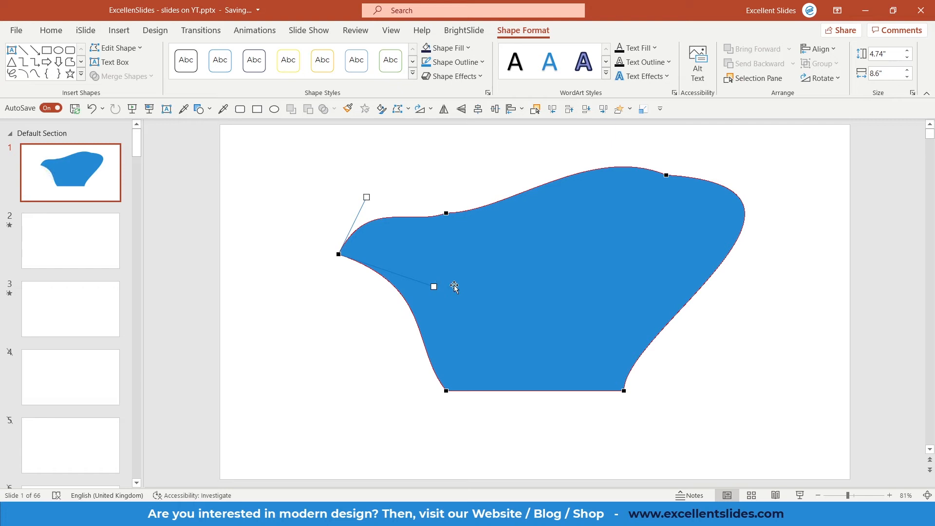
mouse_move(458, 212)
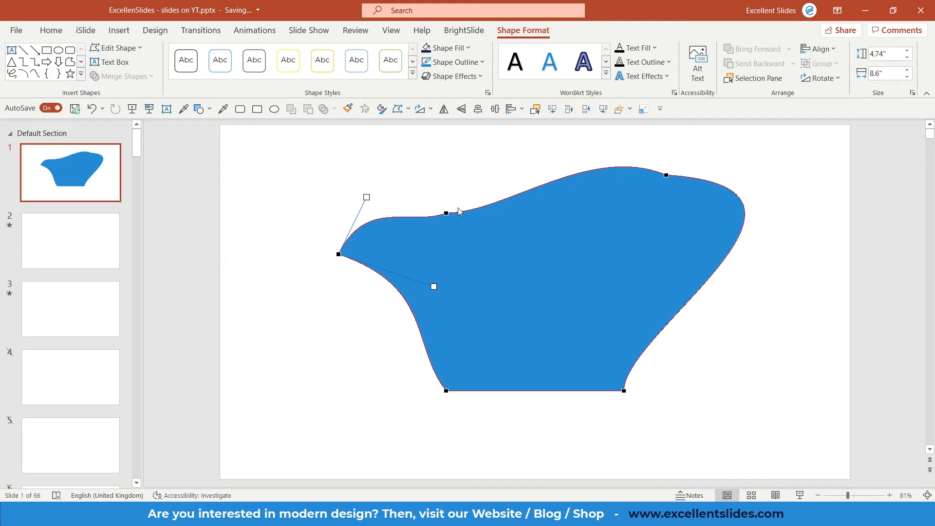
mouse_move(580, 193)
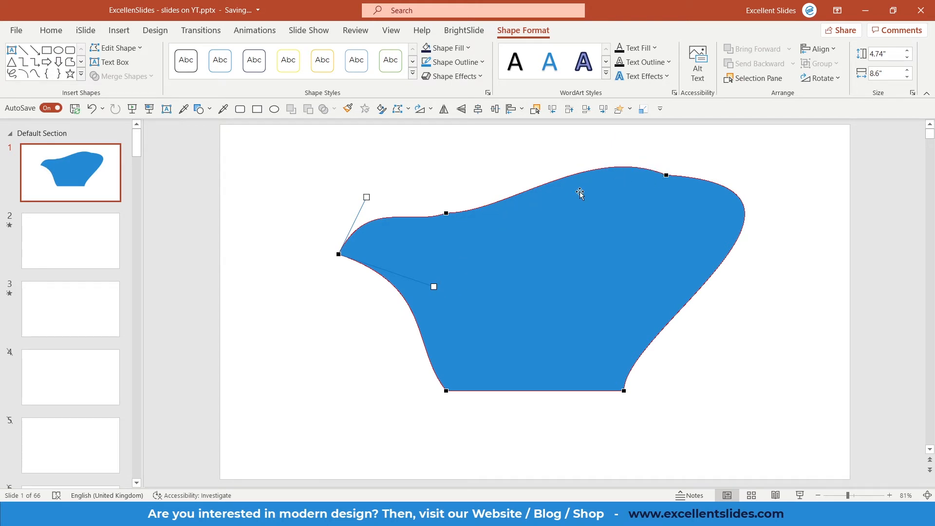
mouse_move(593, 190)
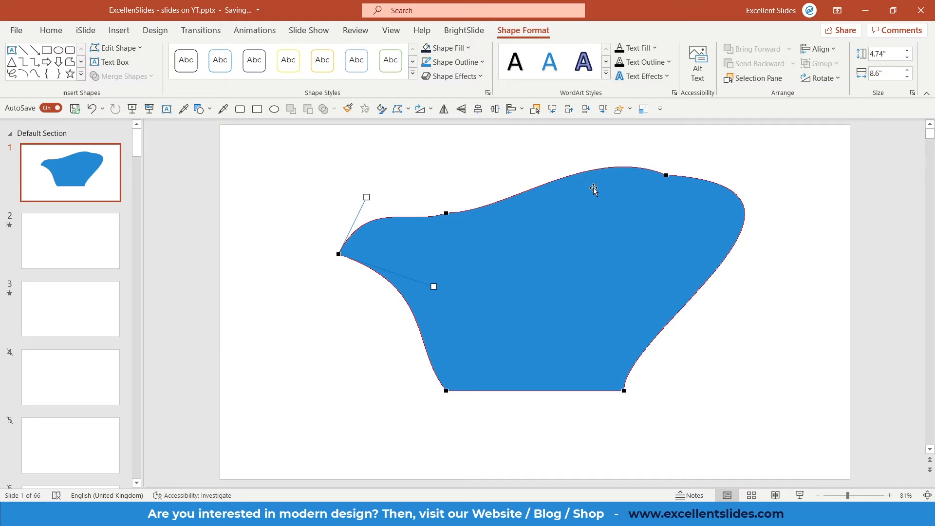
Make the blob's top edge a Straight Segment.
right_click(594, 190)
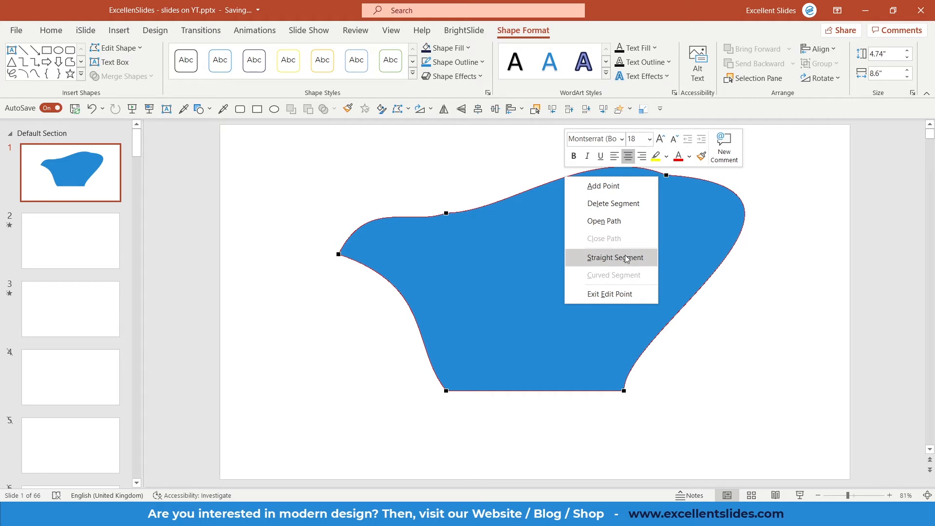
click(610, 257)
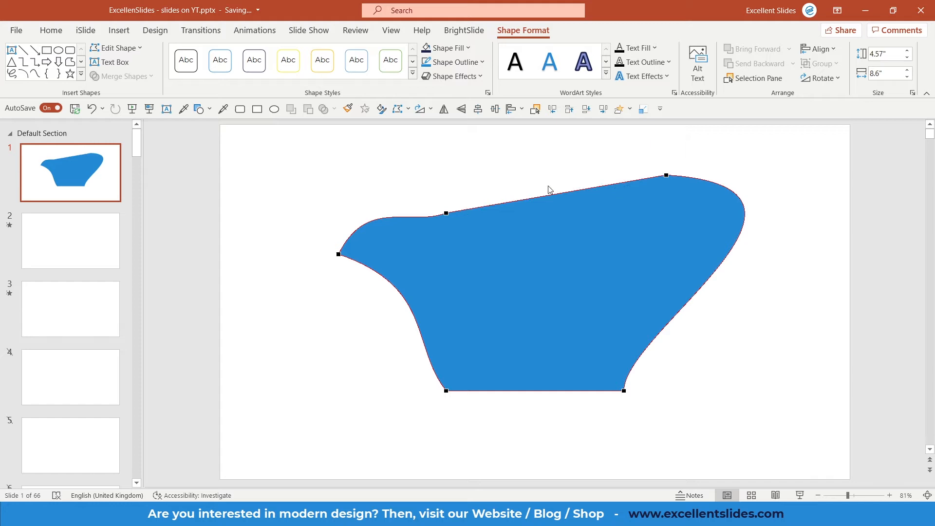
mouse_move(534, 192)
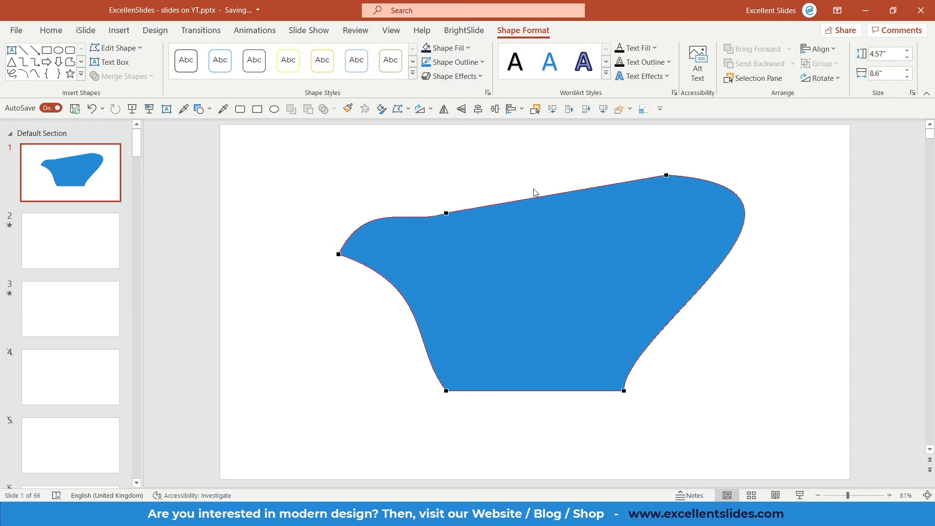
mouse_move(706, 256)
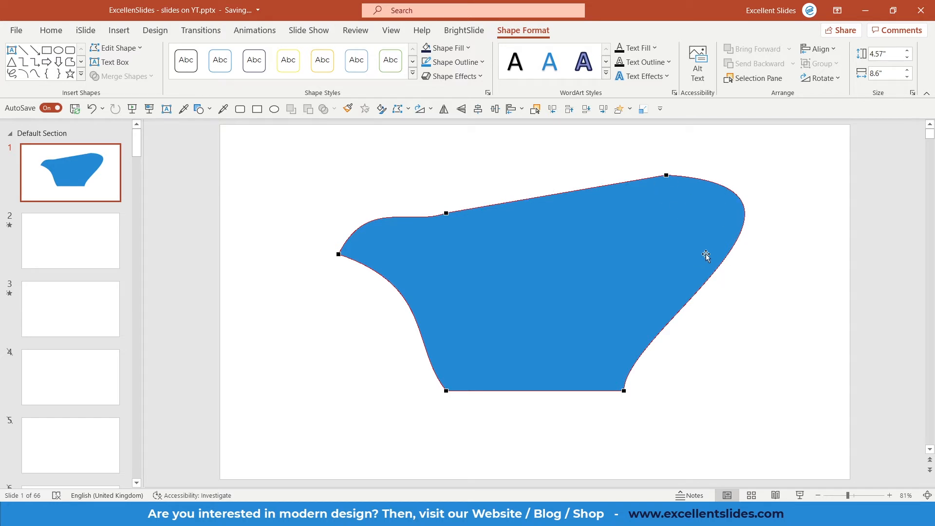
Straighten the right edge, revert it to curved, and bring up bottom-right point options.
right_click(705, 256)
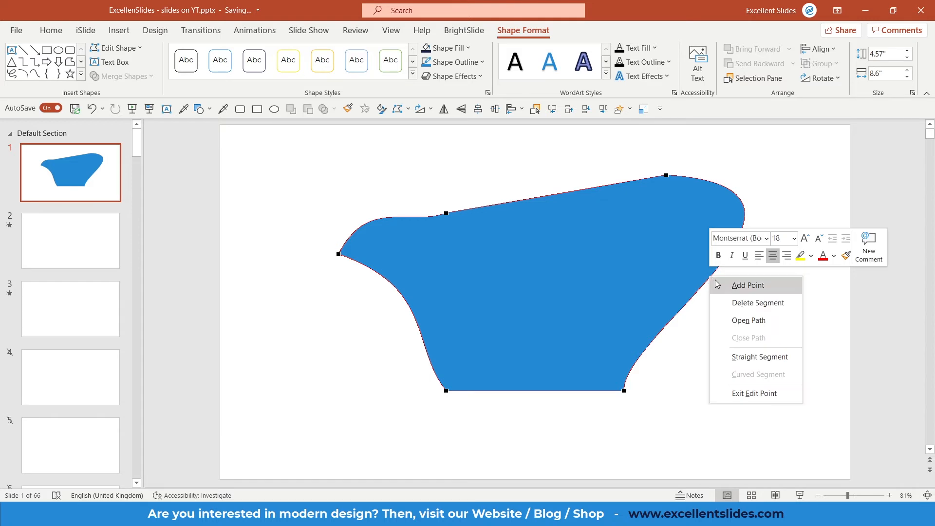
mouse_move(760, 356)
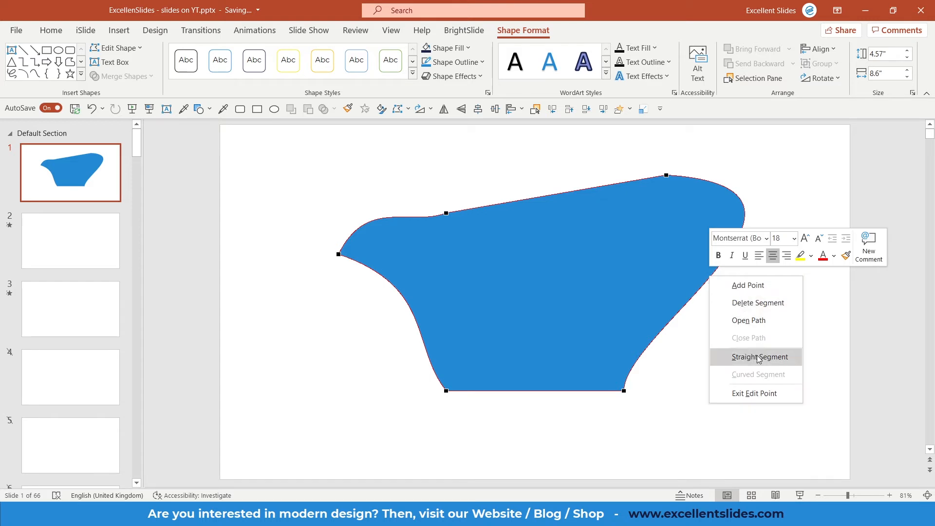
click(760, 356)
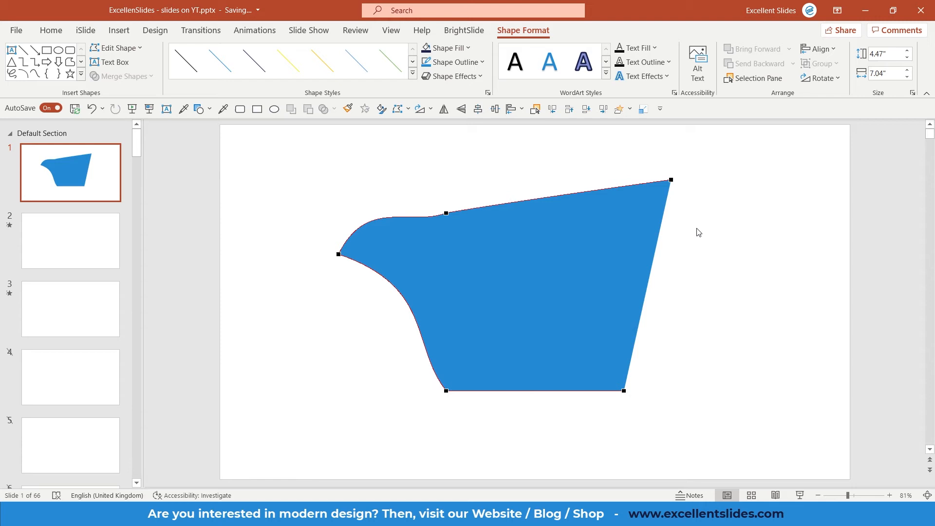
drag(623, 391, 623, 392)
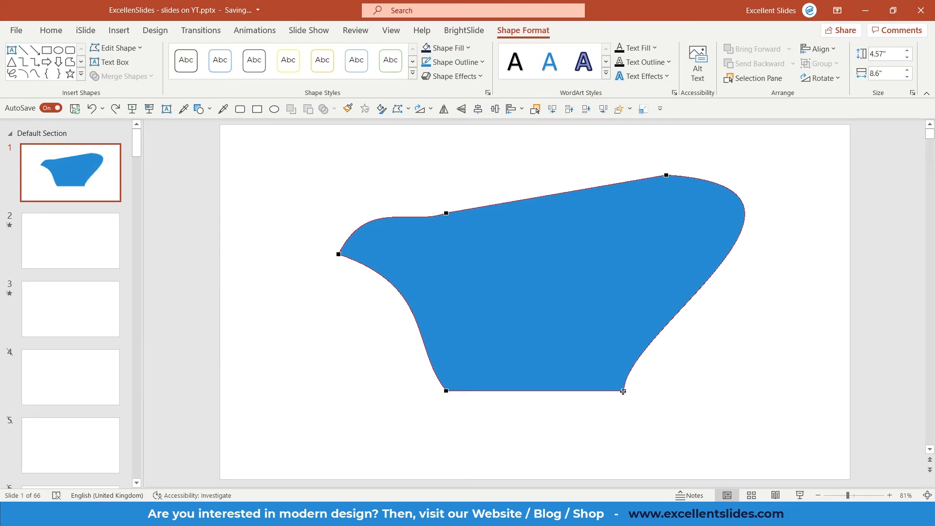
right_click(623, 392)
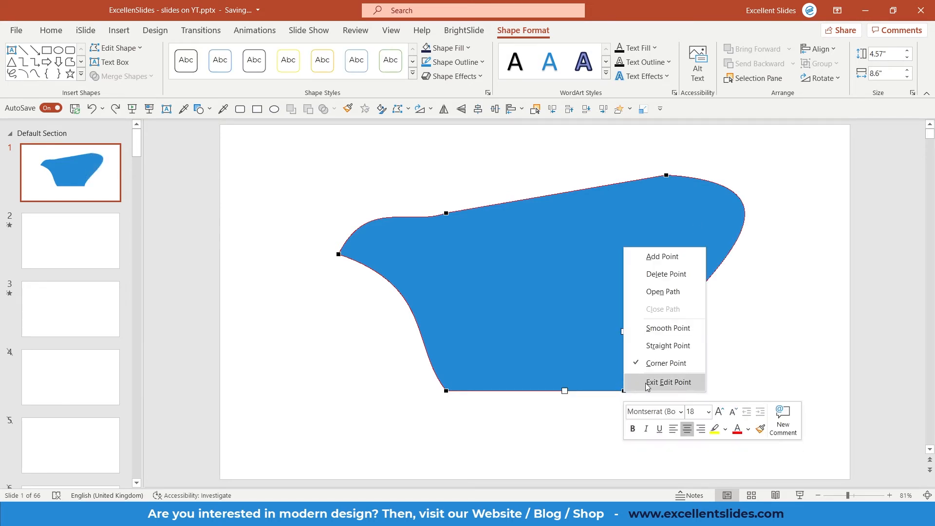
mouse_move(667, 363)
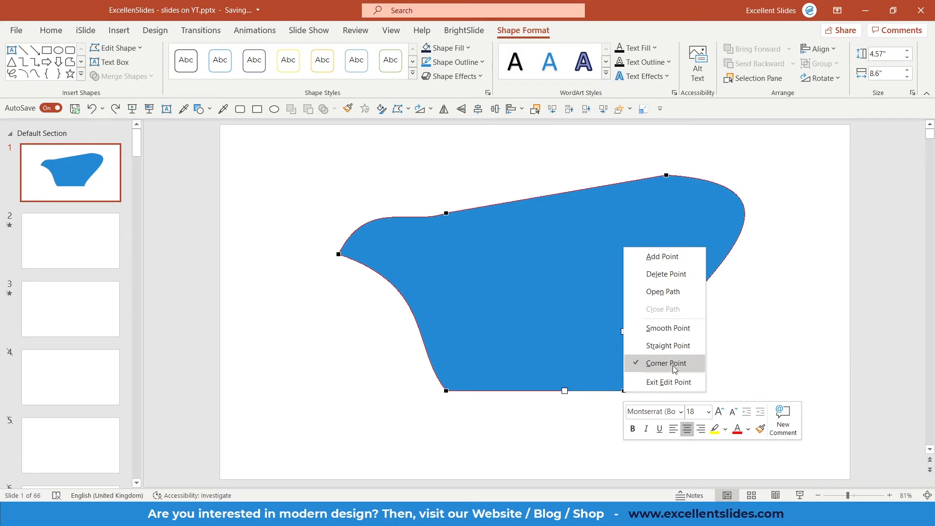
mouse_move(668, 345)
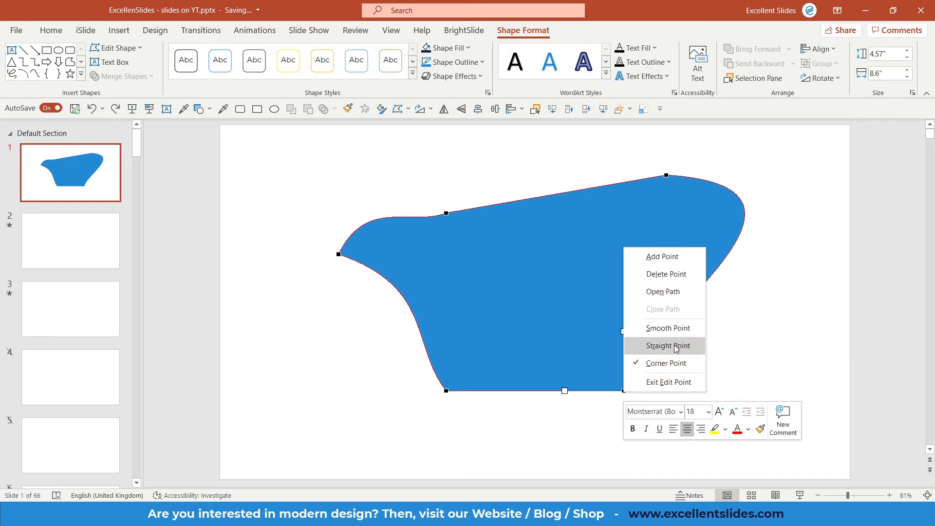
mouse_move(668, 328)
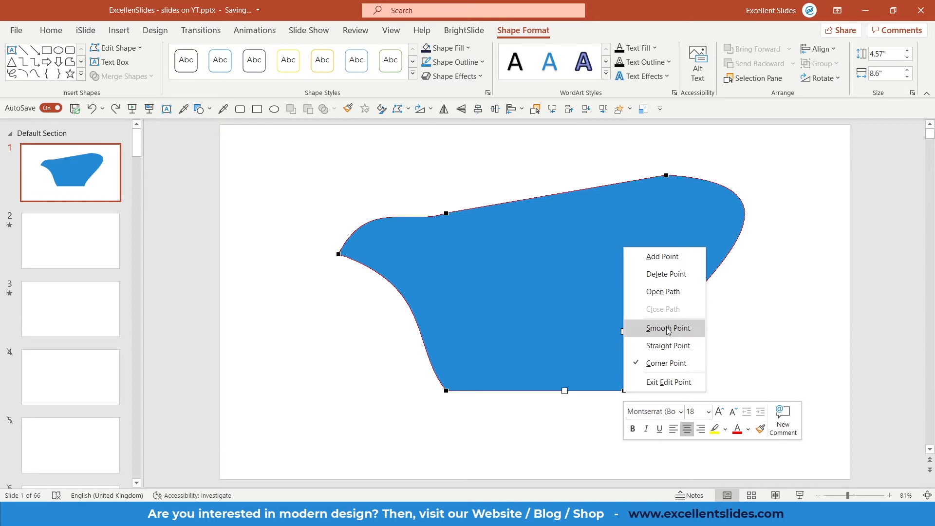
mouse_move(668, 346)
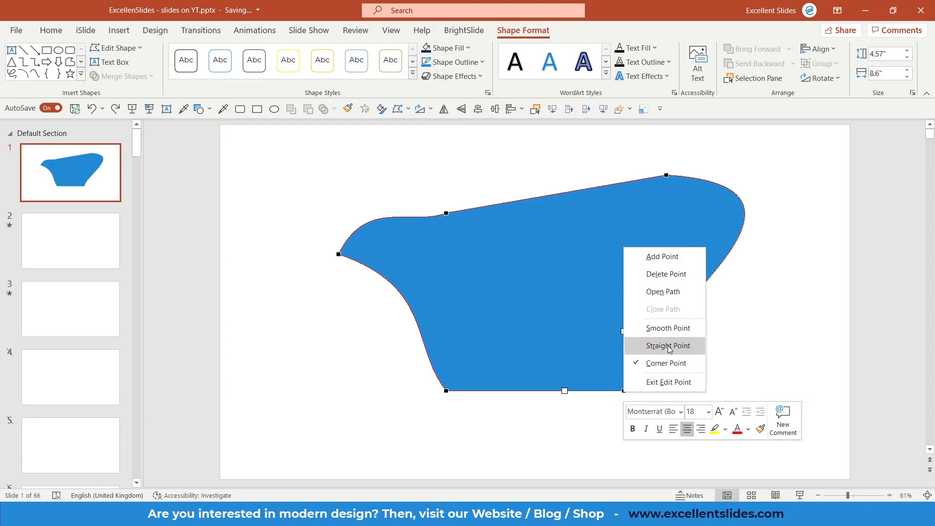
mouse_move(677, 370)
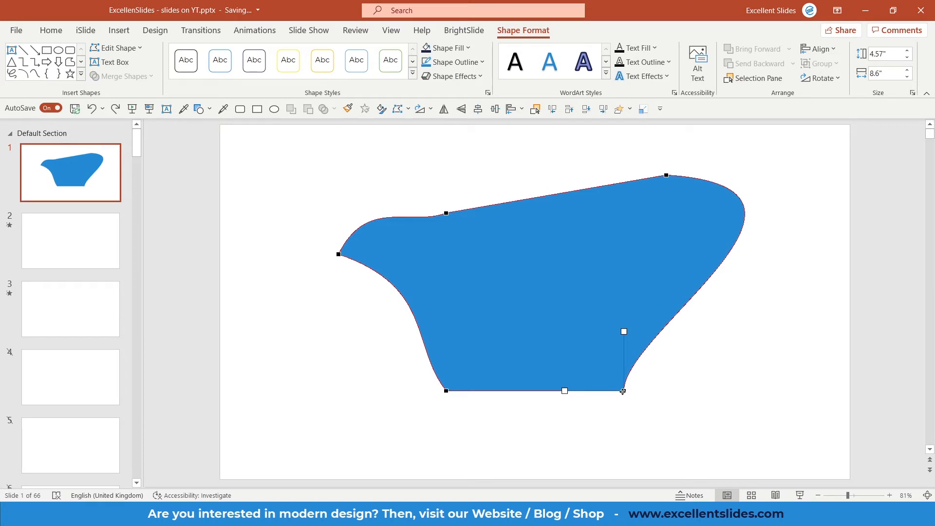
Bring up the point-type options for the bottom-right corner point.
right_click(622, 392)
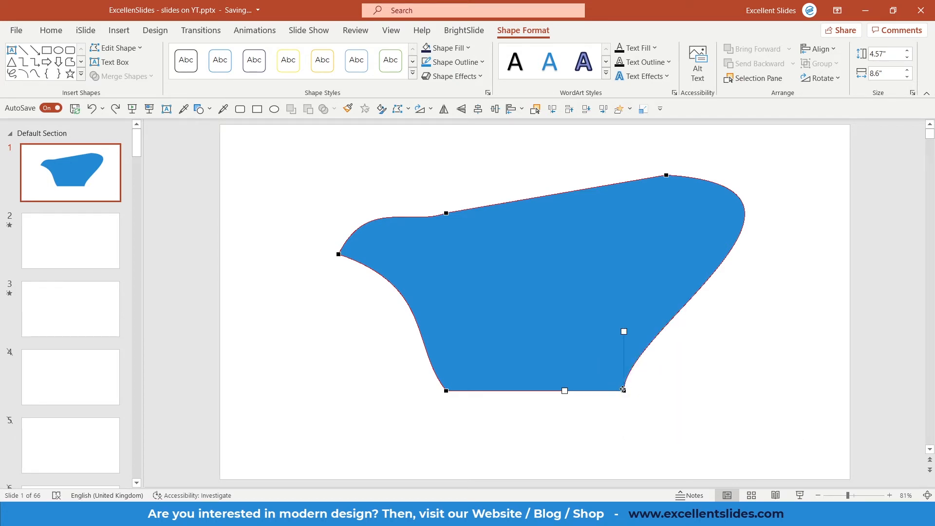
right_click(624, 390)
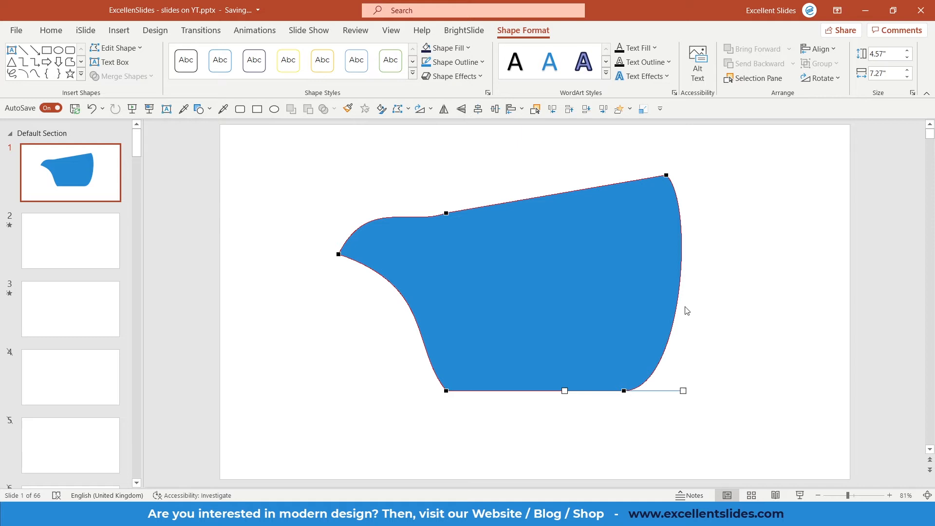
mouse_move(620, 379)
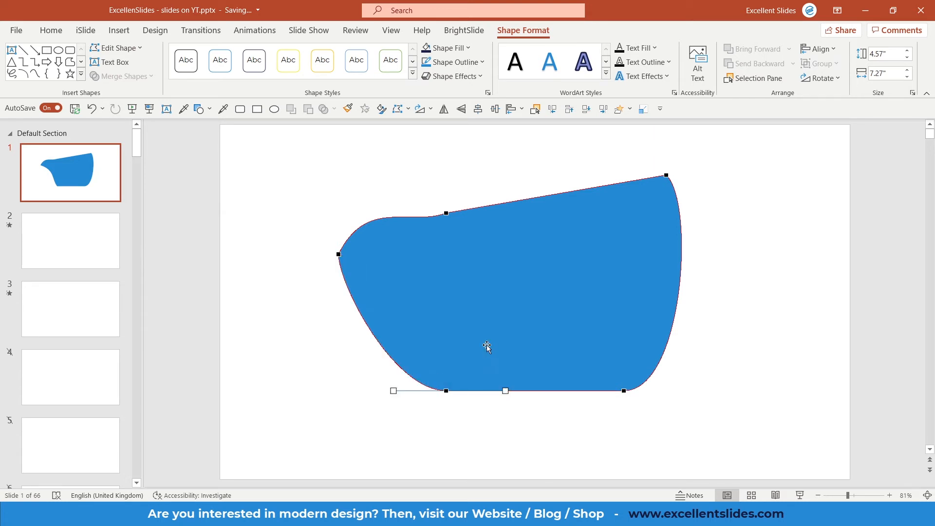
mouse_move(419, 392)
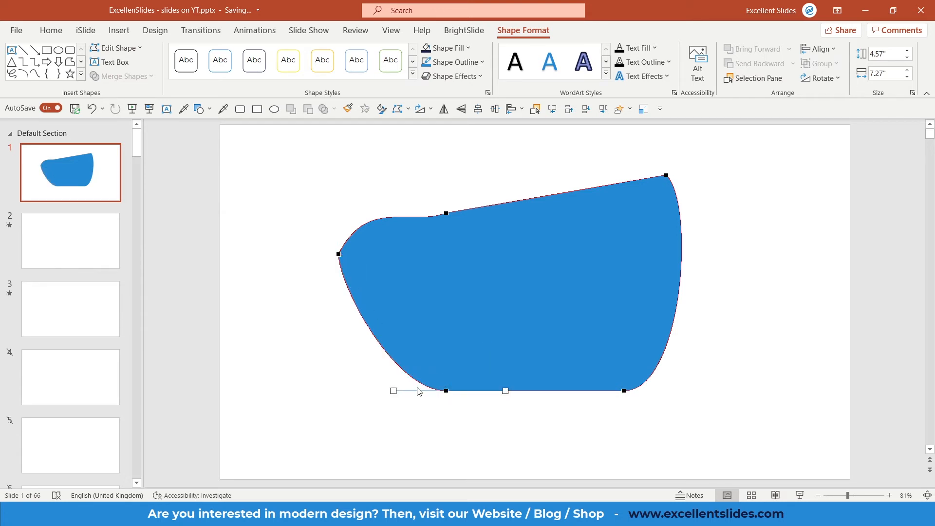
mouse_move(354, 322)
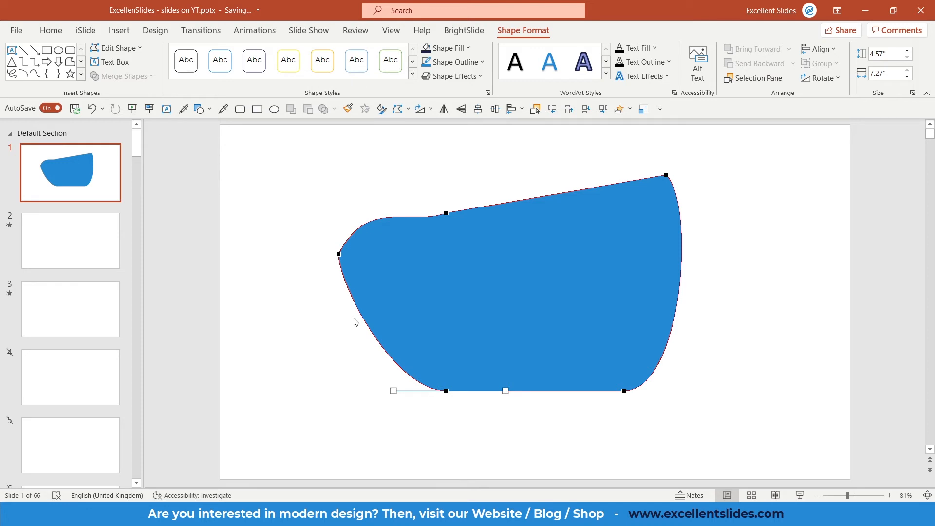
mouse_move(611, 388)
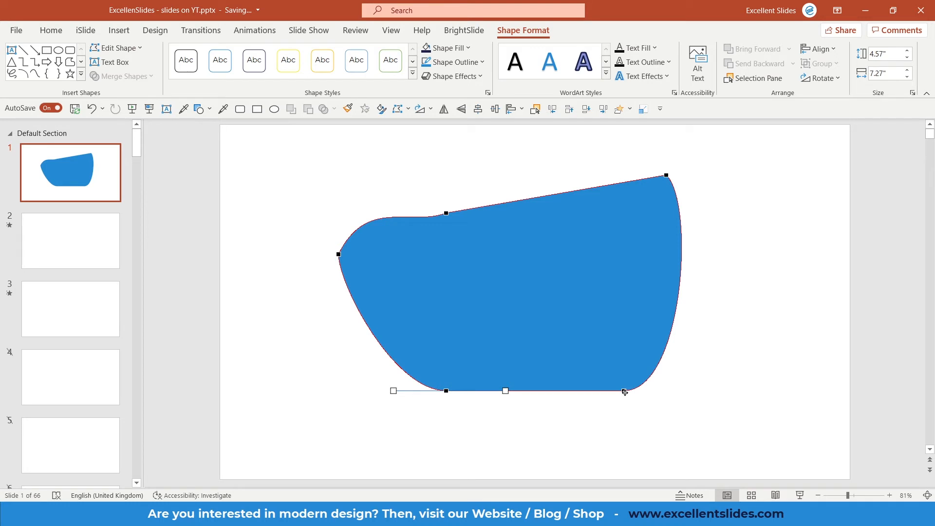
mouse_move(630, 394)
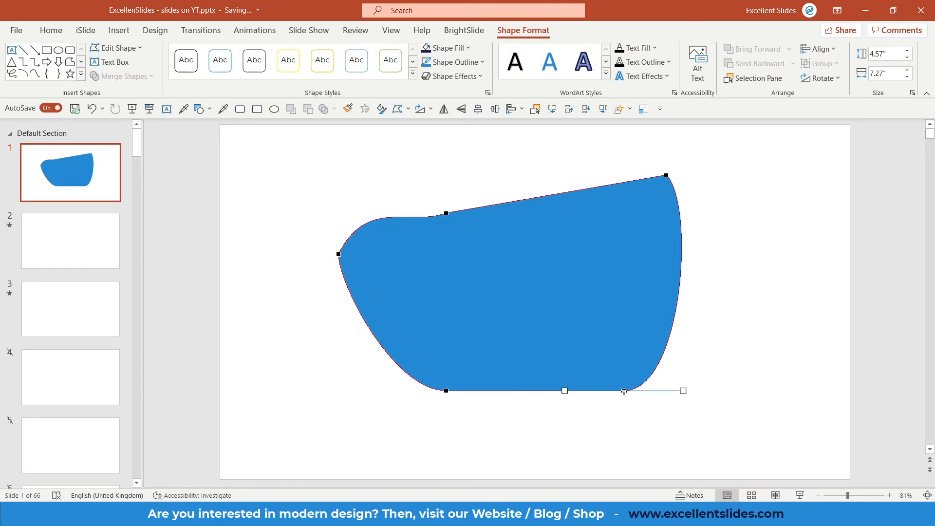
right_click(624, 392)
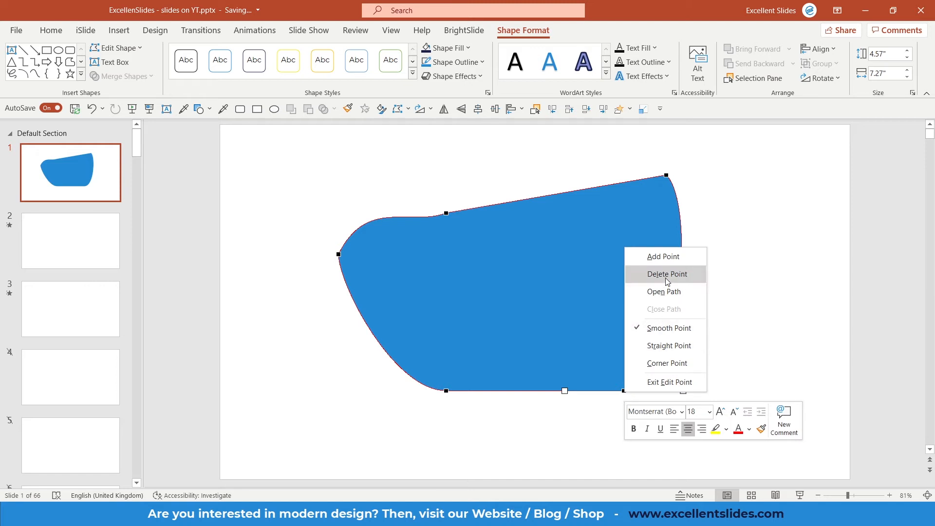
Dismiss the point context menu, leaving the shape unchanged.
click(666, 274)
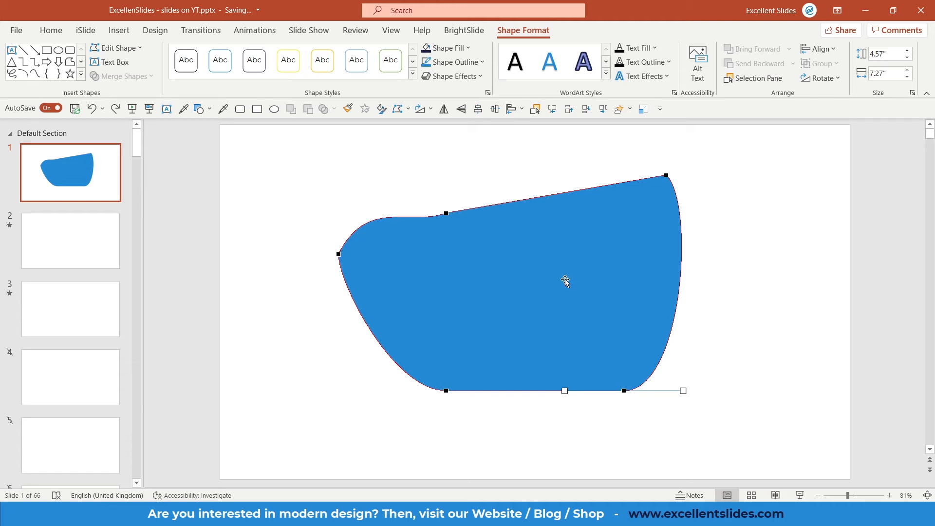
mouse_move(520, 199)
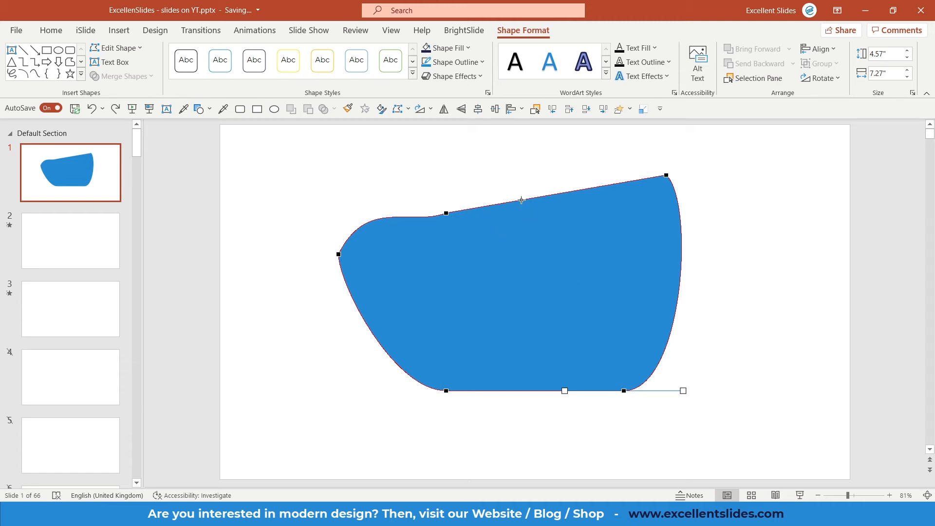
mouse_move(535, 199)
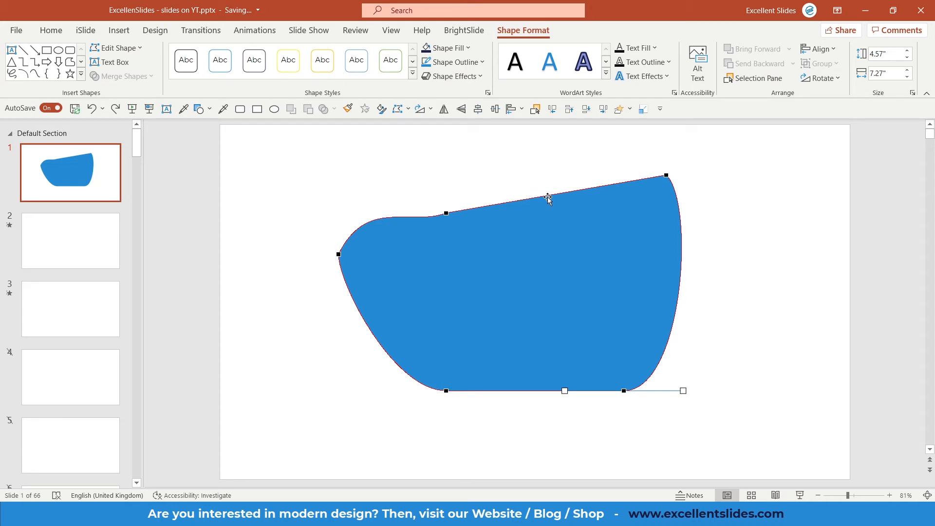
mouse_move(542, 198)
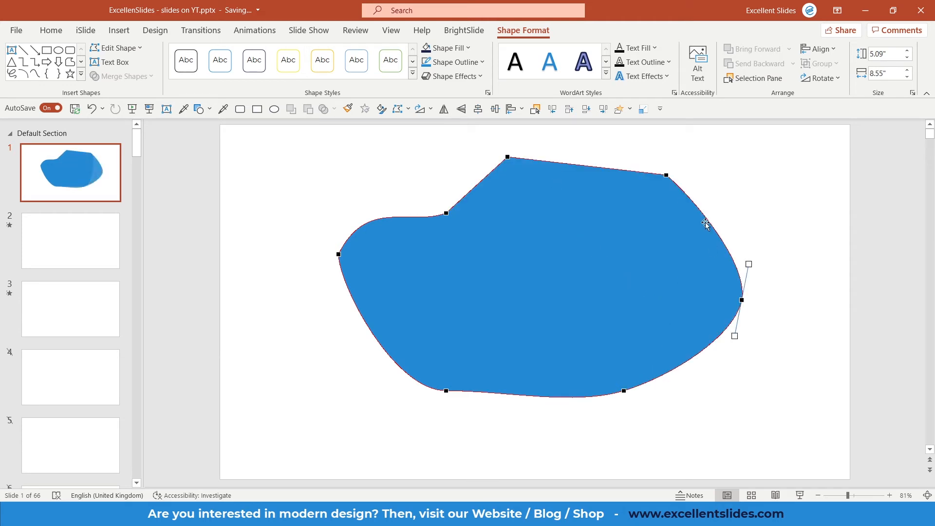
Add a point on the right edge, then remove the pointed top peak.
right_click(707, 225)
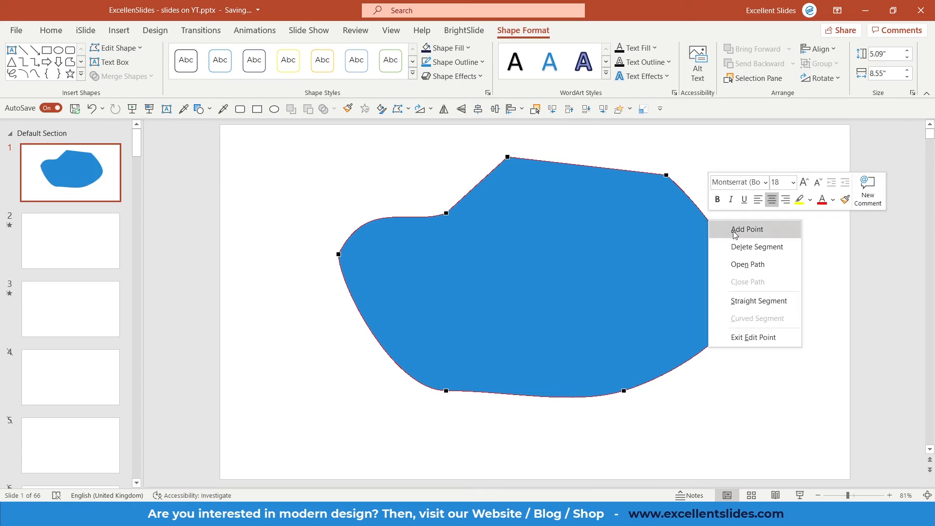
click(746, 229)
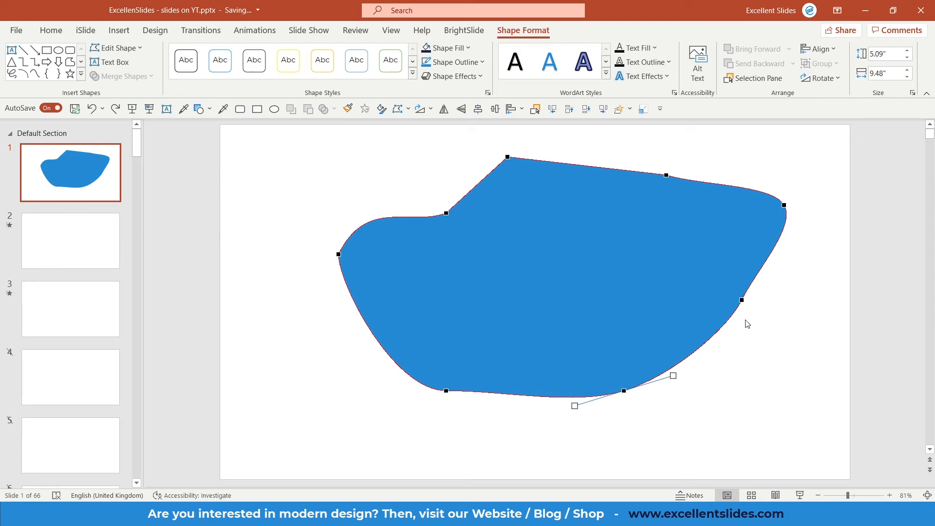
mouse_move(741, 298)
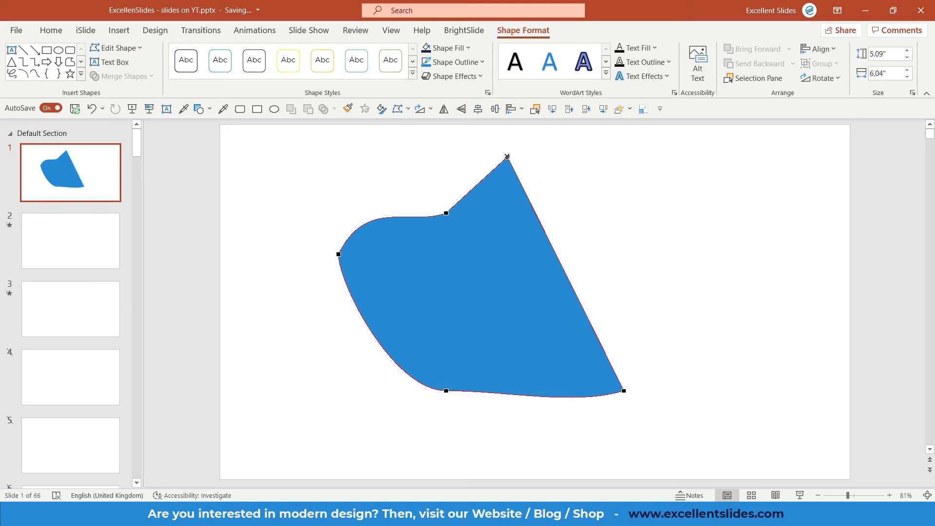
drag(507, 156, 446, 215)
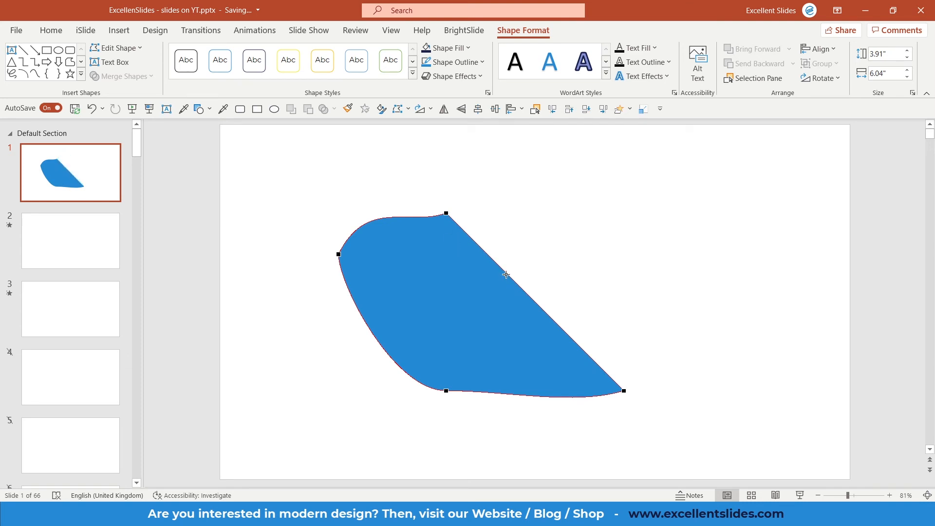
Turn the straight diagonal edge into a Curved Segment.
right_click(506, 275)
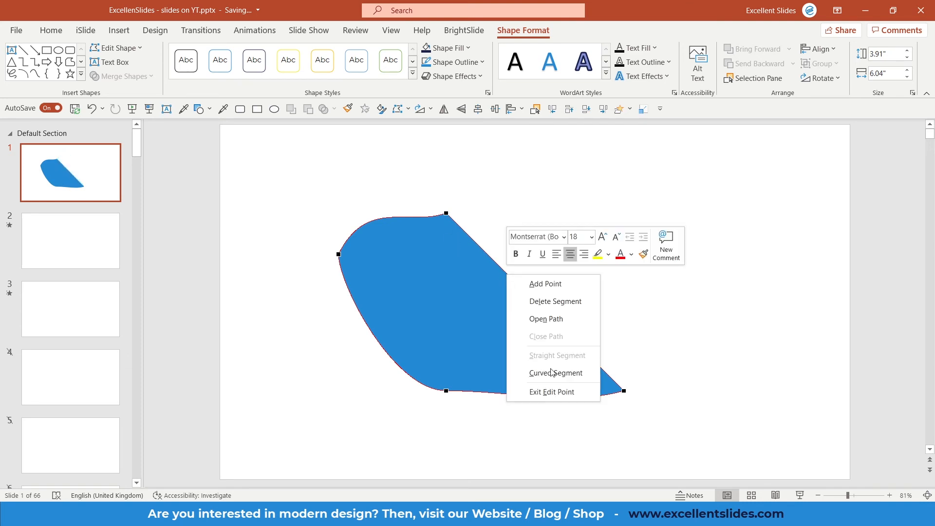
mouse_move(555, 374)
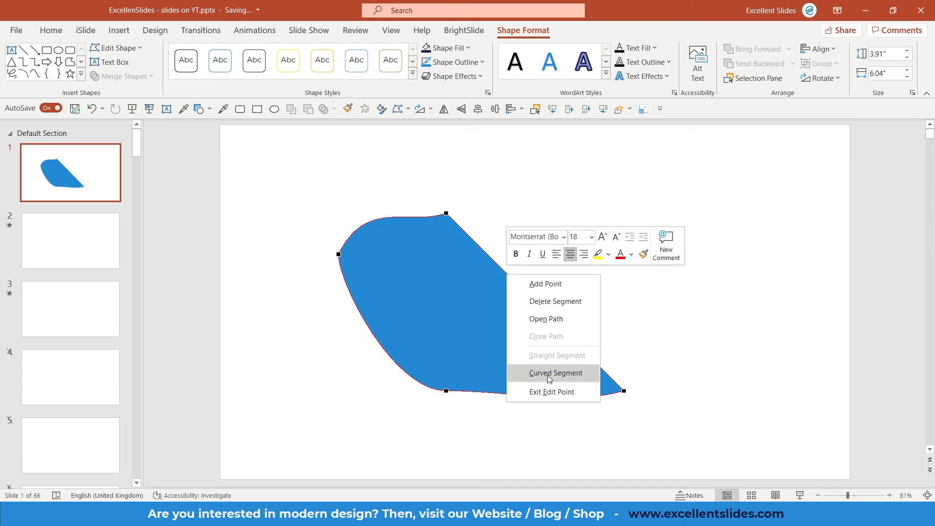
click(555, 373)
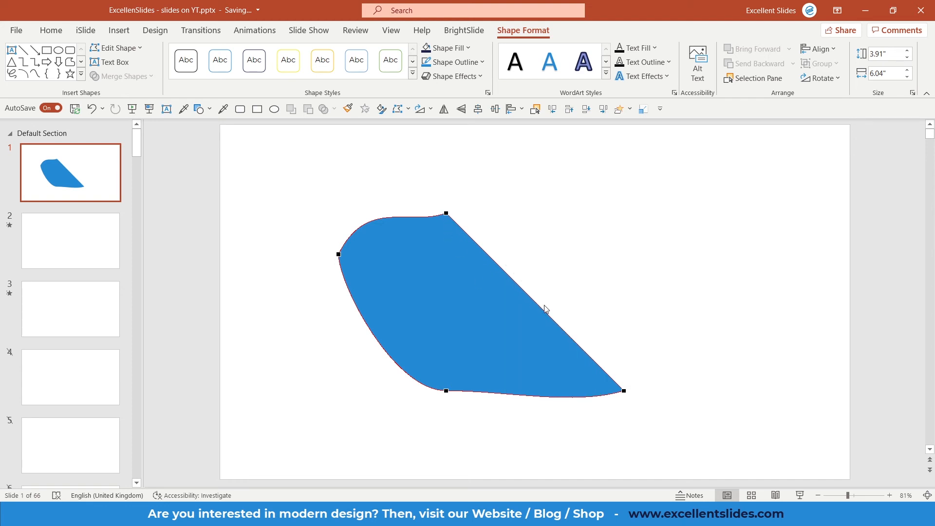
mouse_move(453, 241)
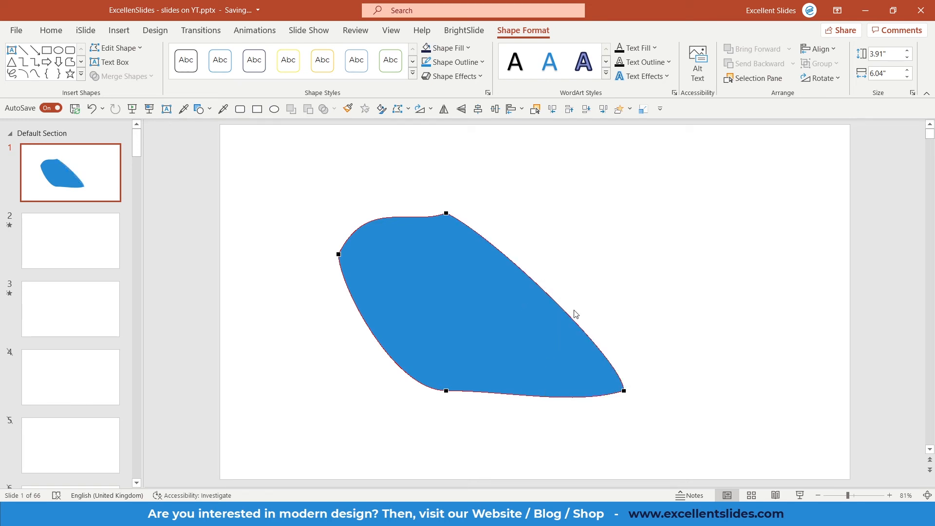
mouse_move(573, 334)
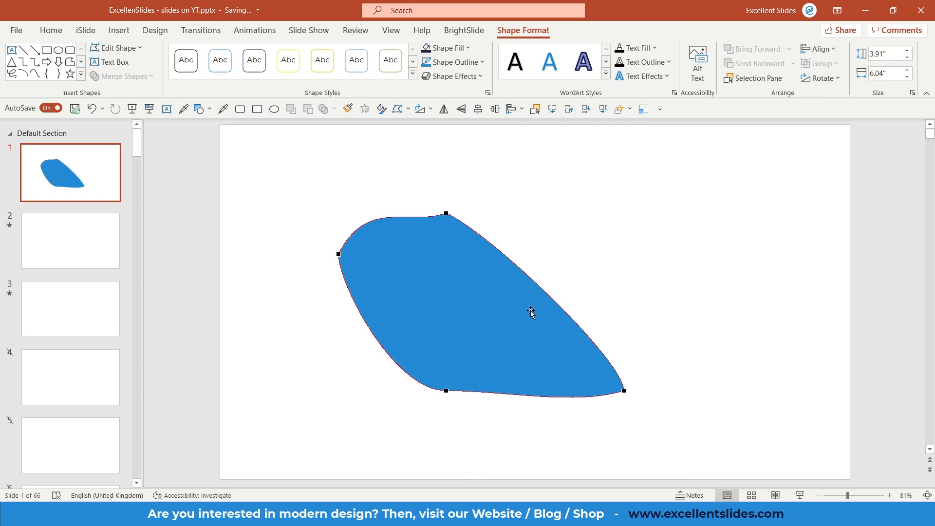
mouse_move(631, 396)
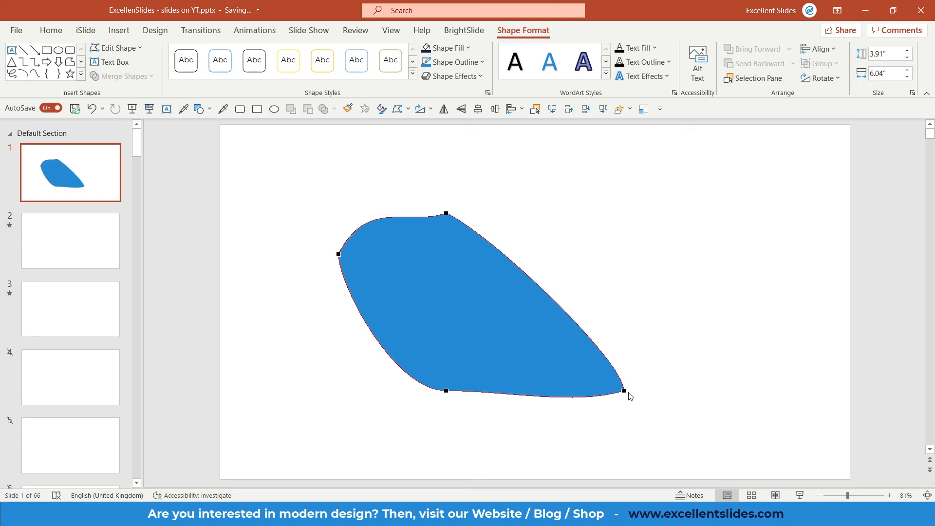
Round off the blob's bottom-right tip by dragging its point handle.
click(623, 392)
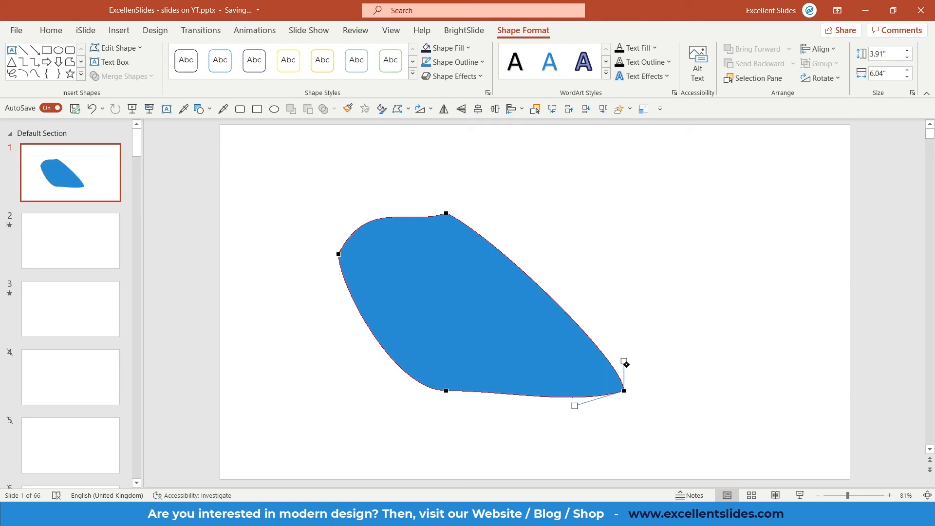
drag(575, 406, 727, 240)
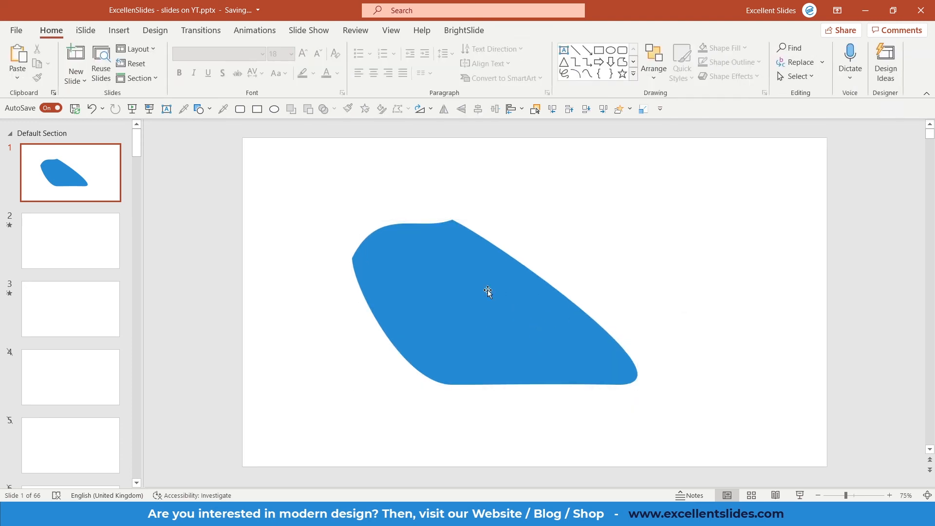
click(488, 292)
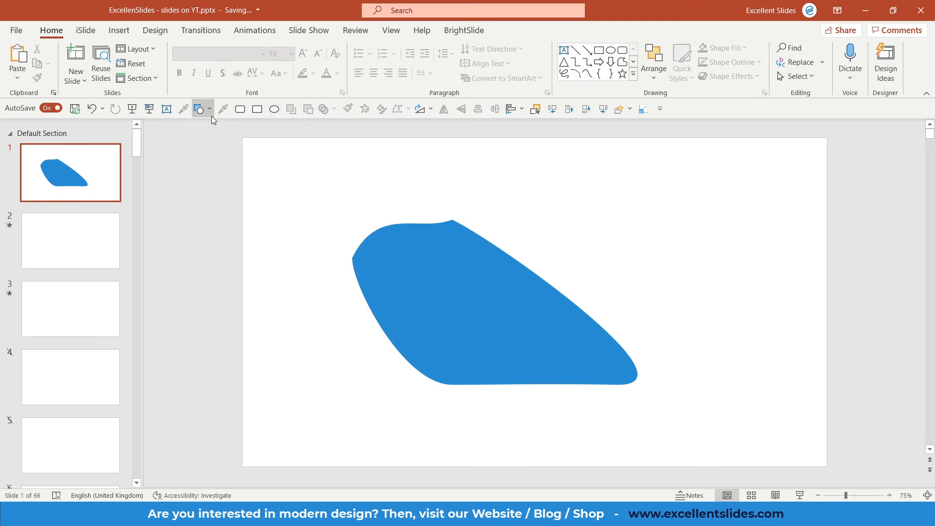
click(201, 108)
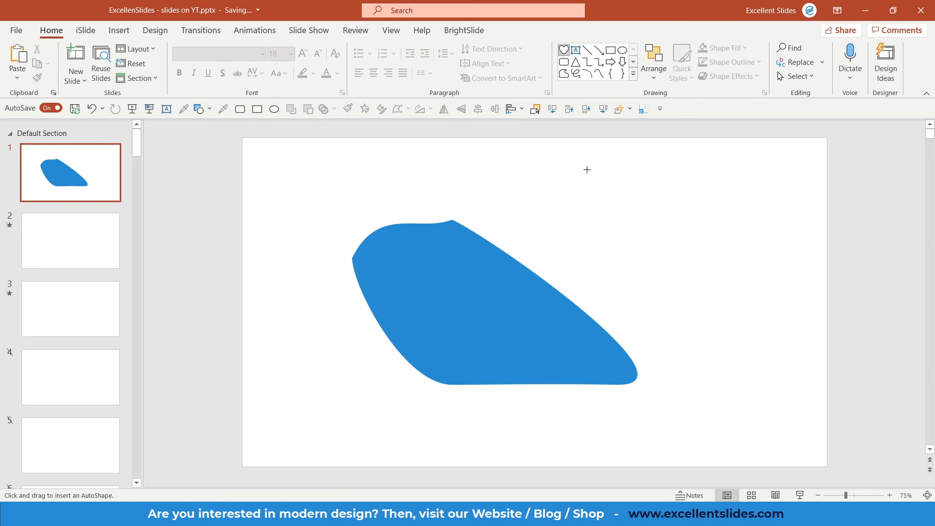
drag(586, 169, 759, 341)
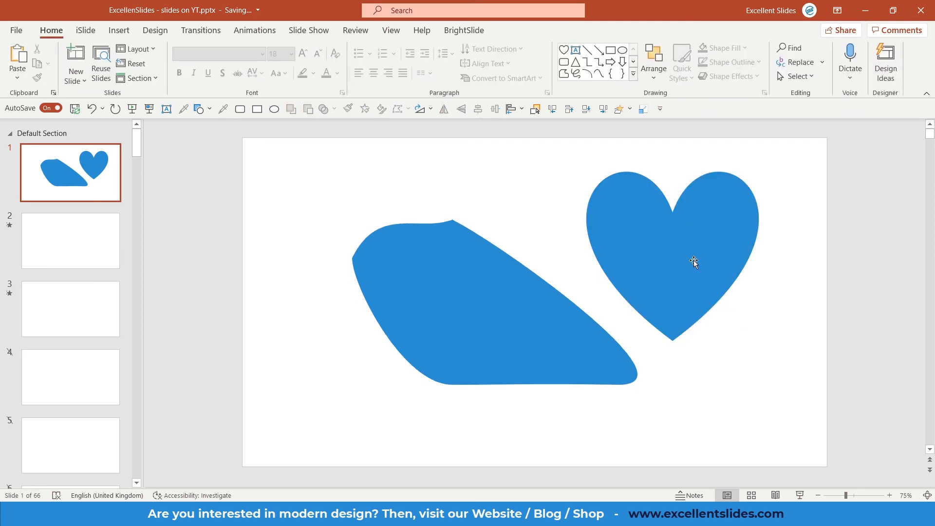
key(Delete)
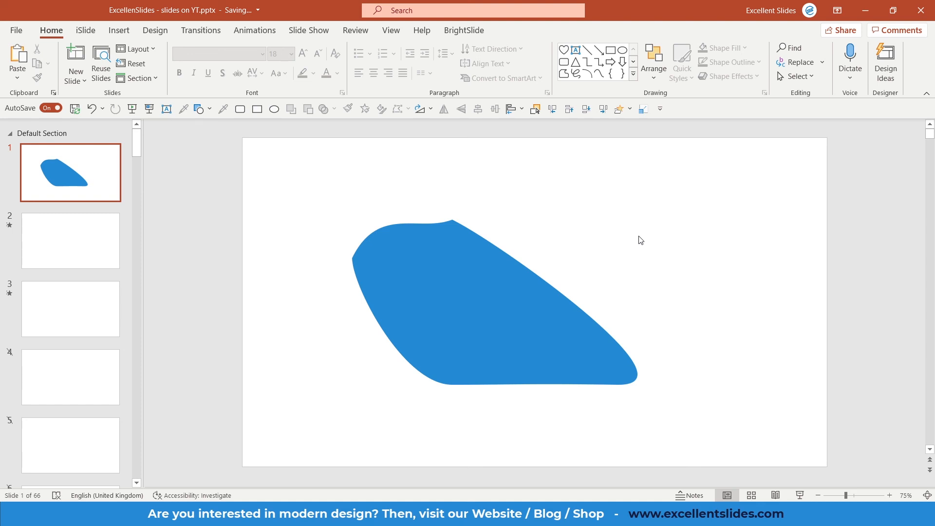
mouse_move(605, 272)
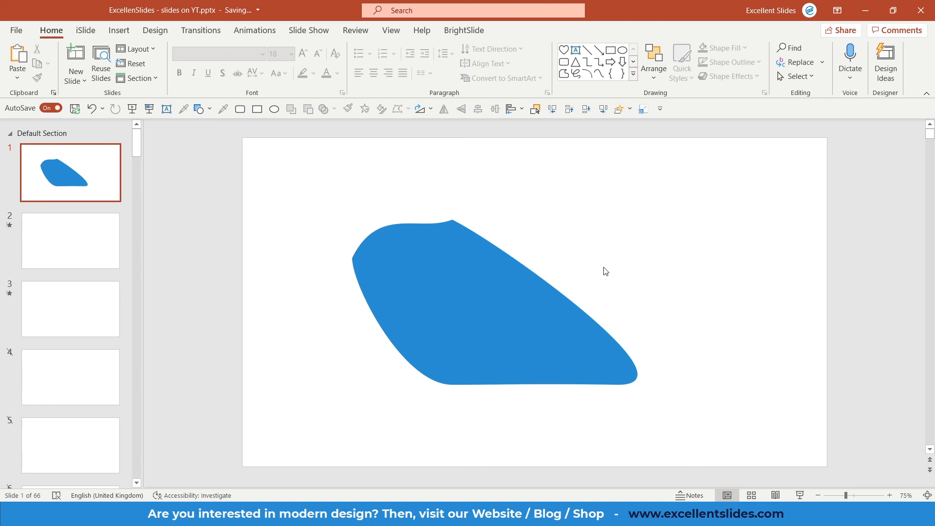